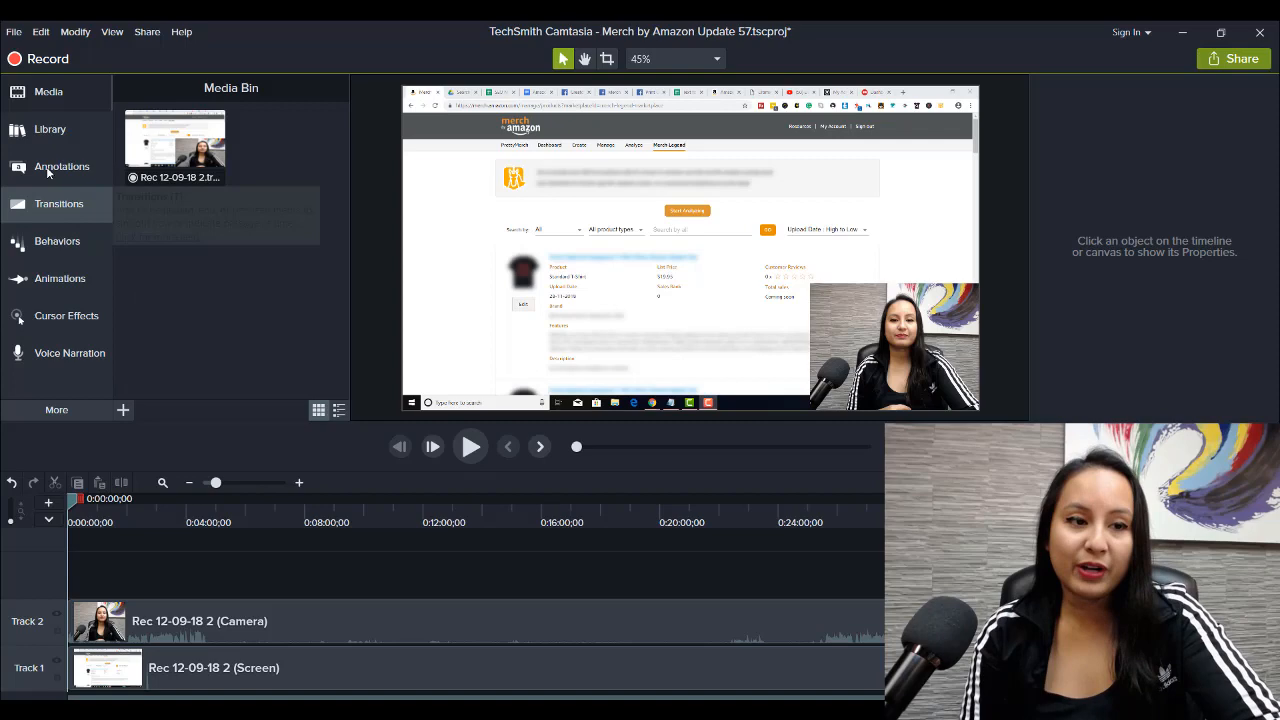
mouse_move(62, 166)
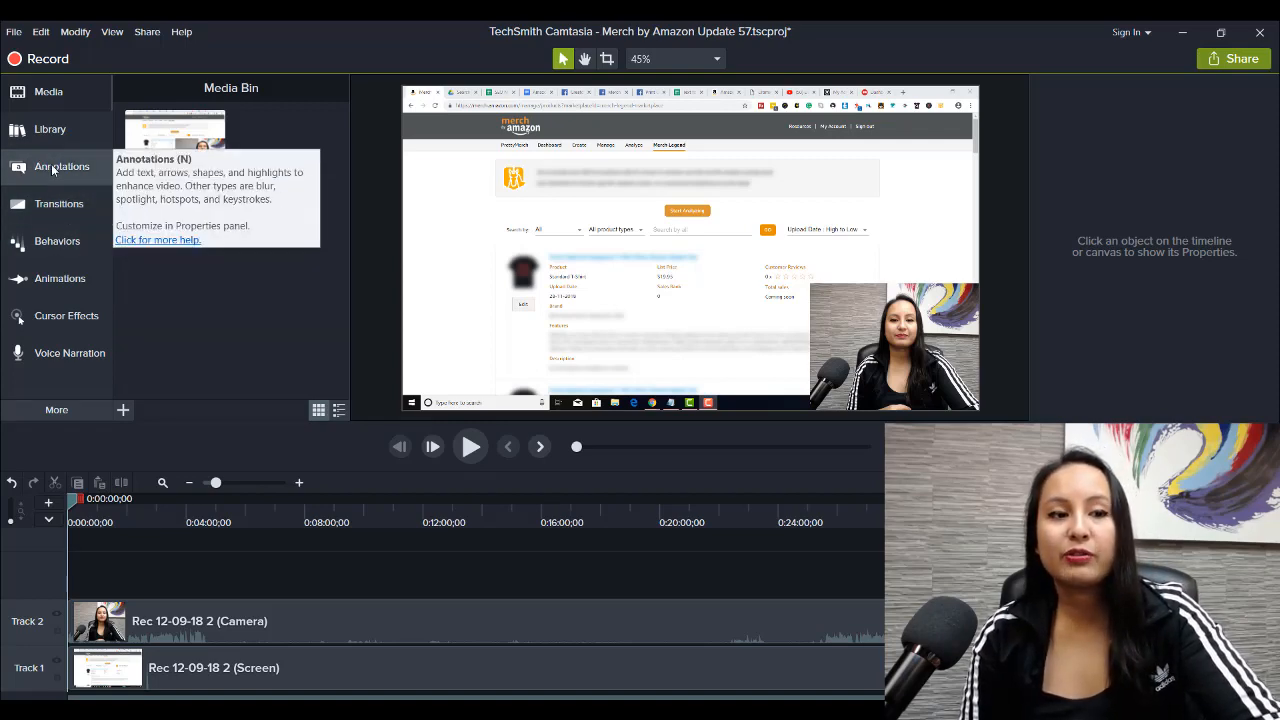
Open the Annotations library and switch to its Sketch Motion shapes
click(61, 166)
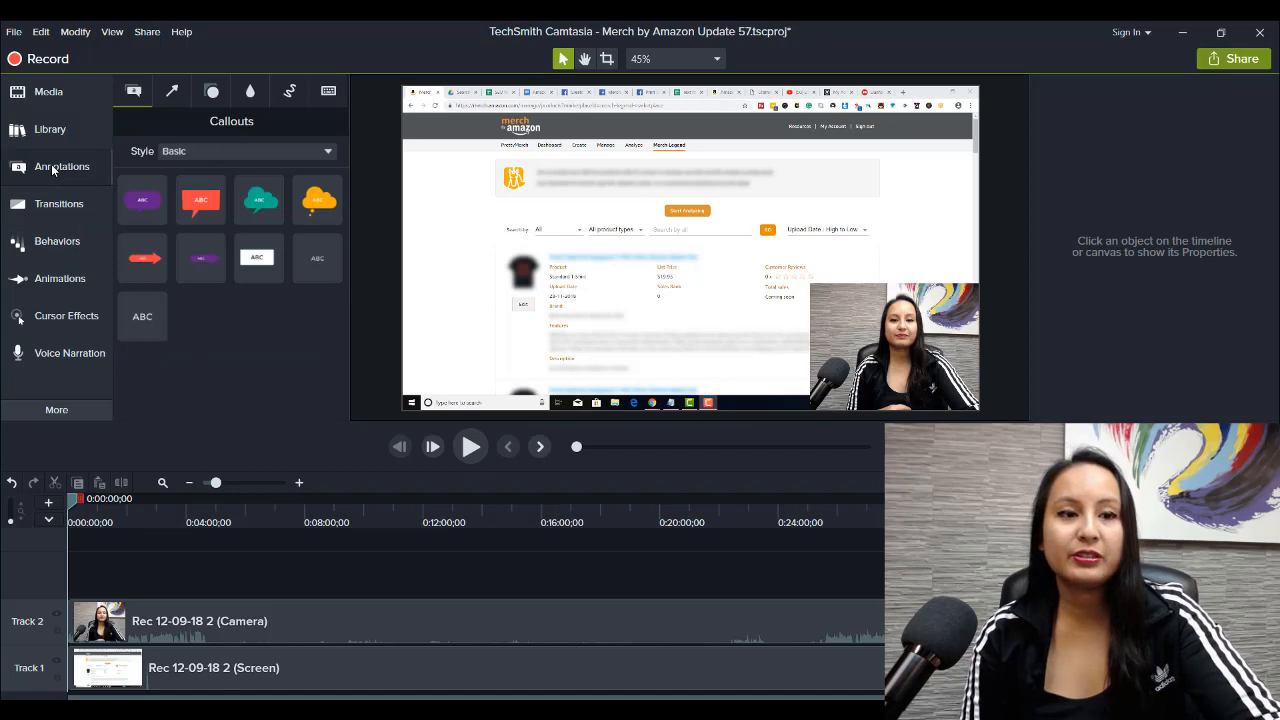
mouse_move(256, 120)
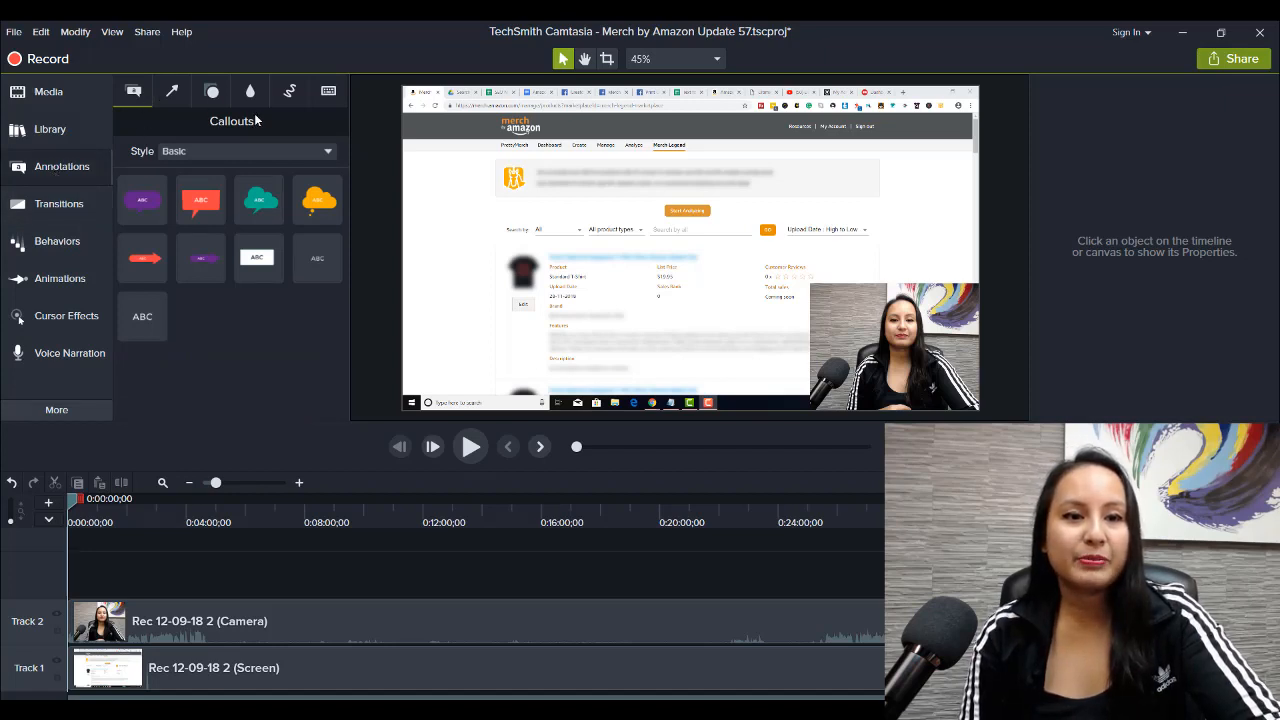
mouse_move(290, 91)
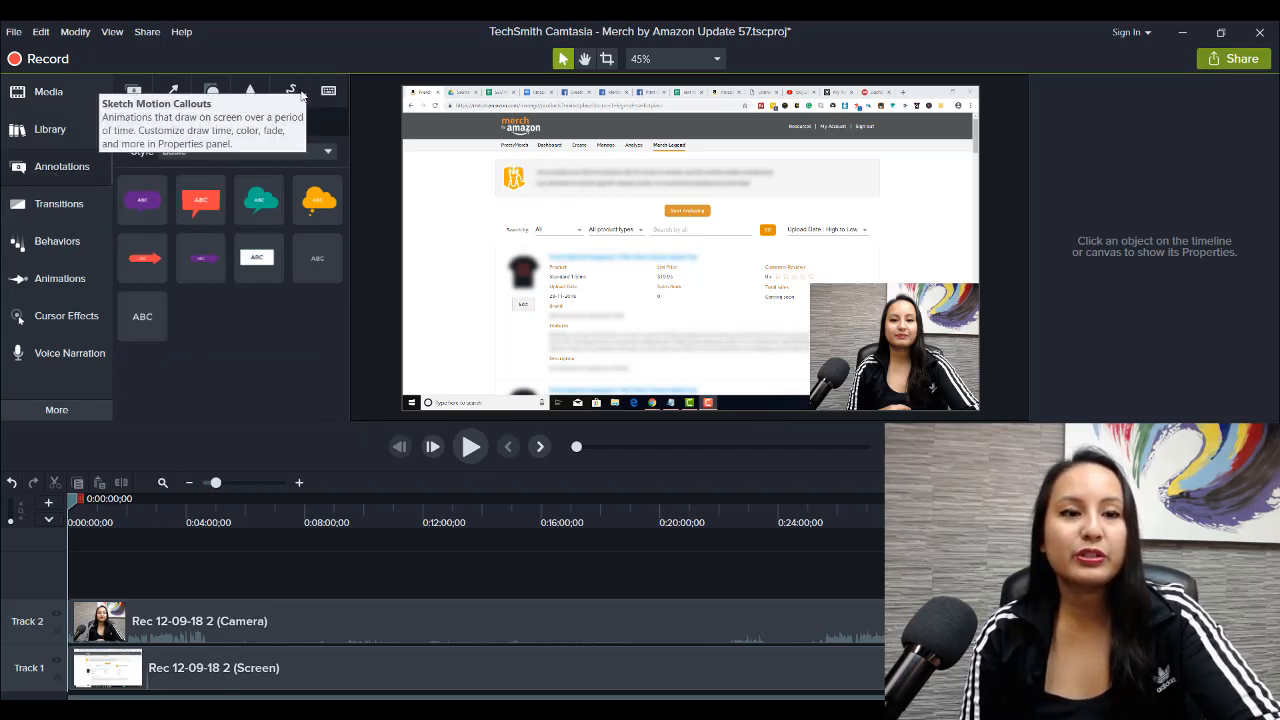
click(290, 91)
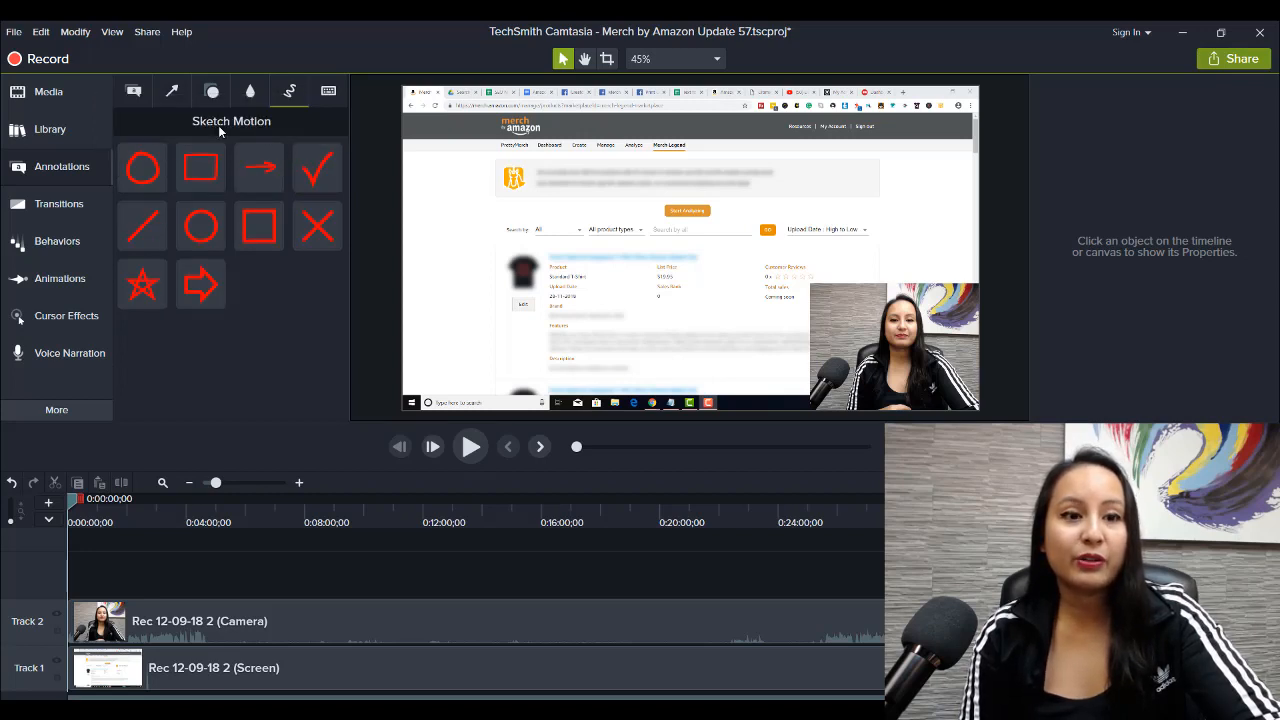
click(200, 226)
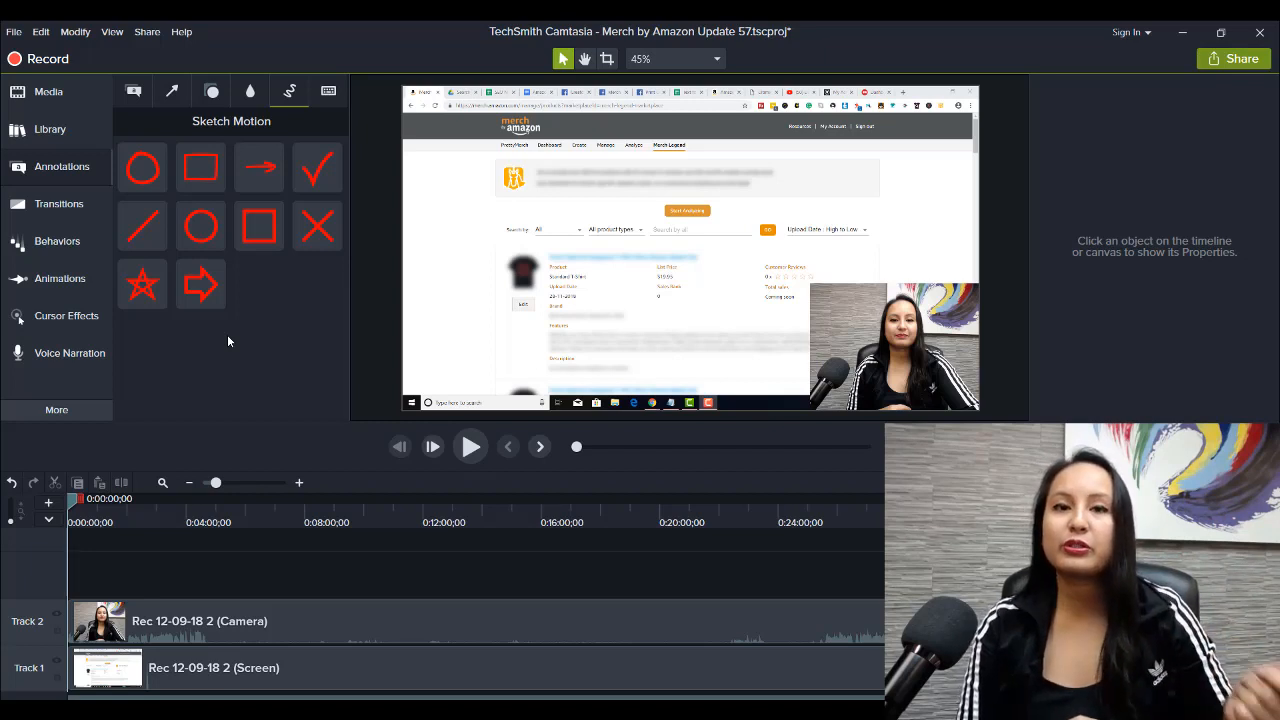
Add the sketched arrow over the recording, zoom the timeline, and put the playhead on it
click(200, 283)
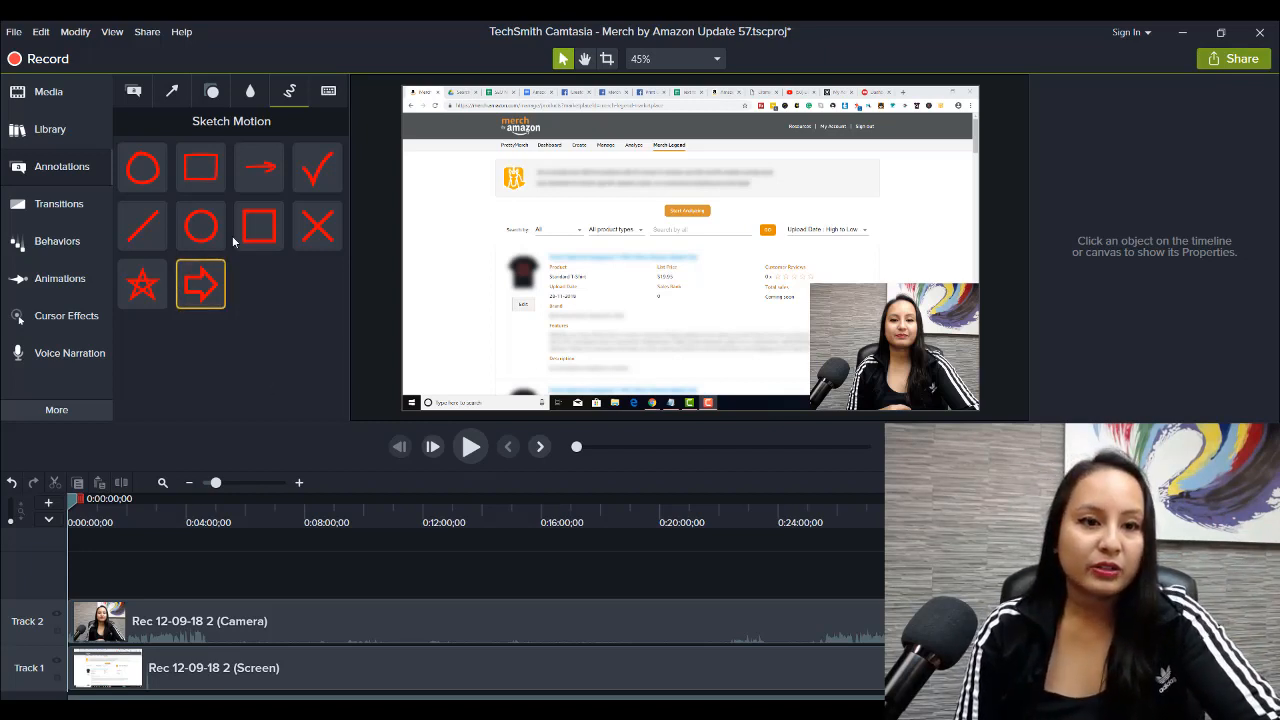
click(259, 167)
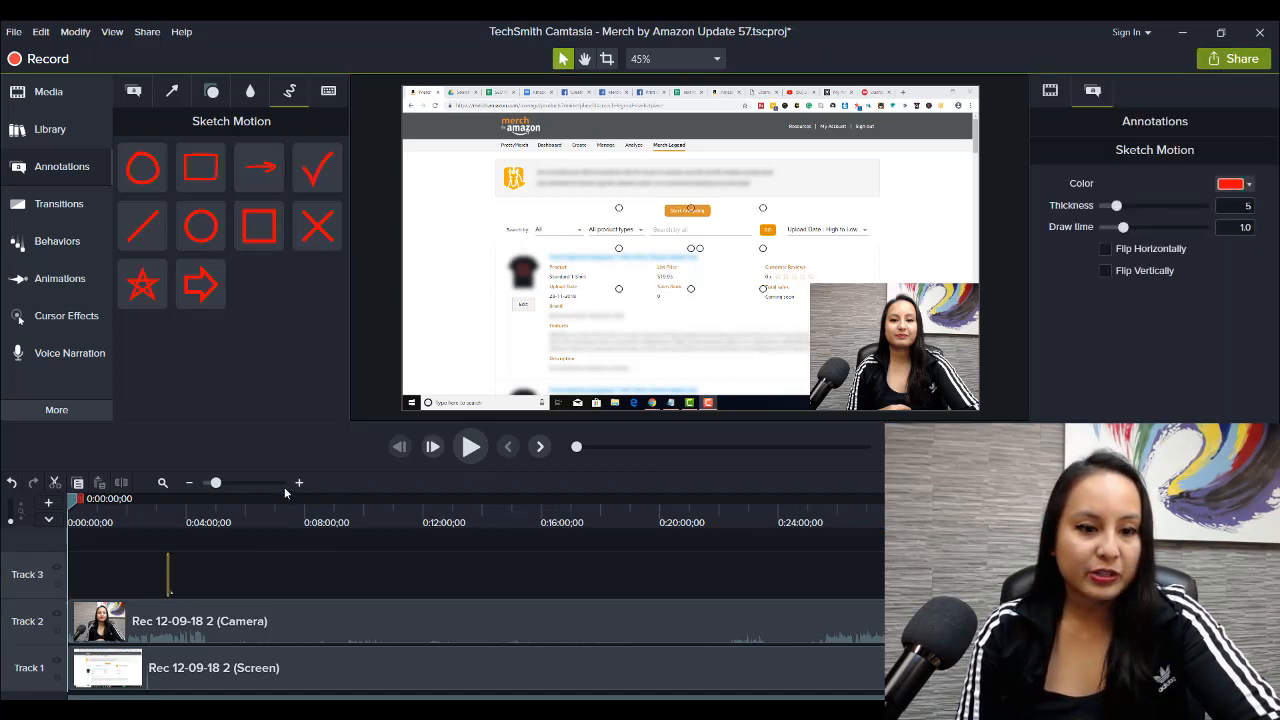
click(299, 483)
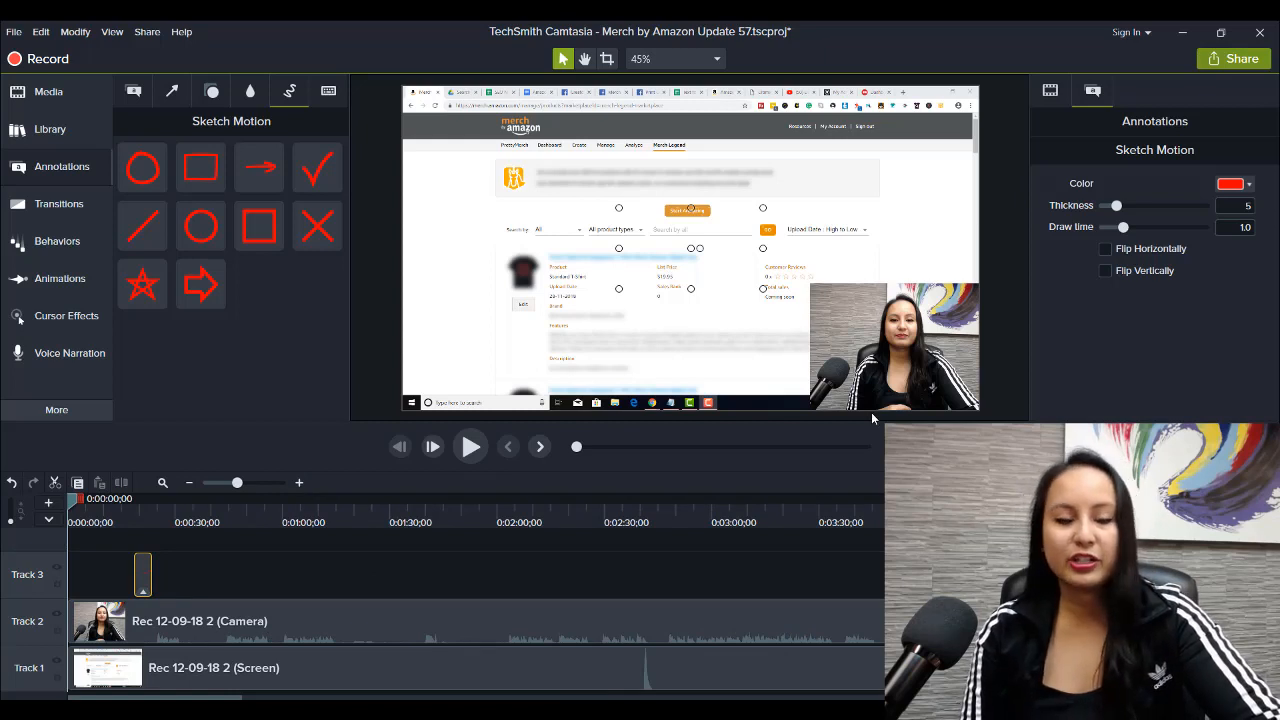
click(200, 167)
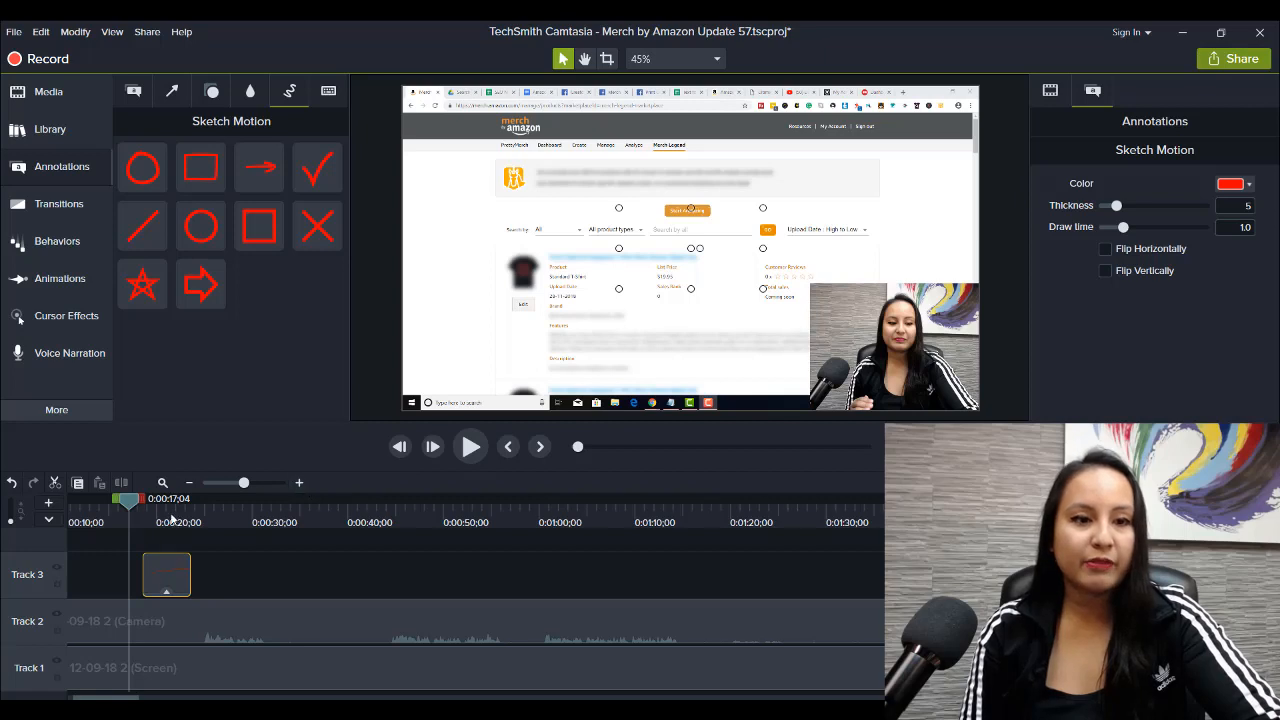
mouse_move(433, 493)
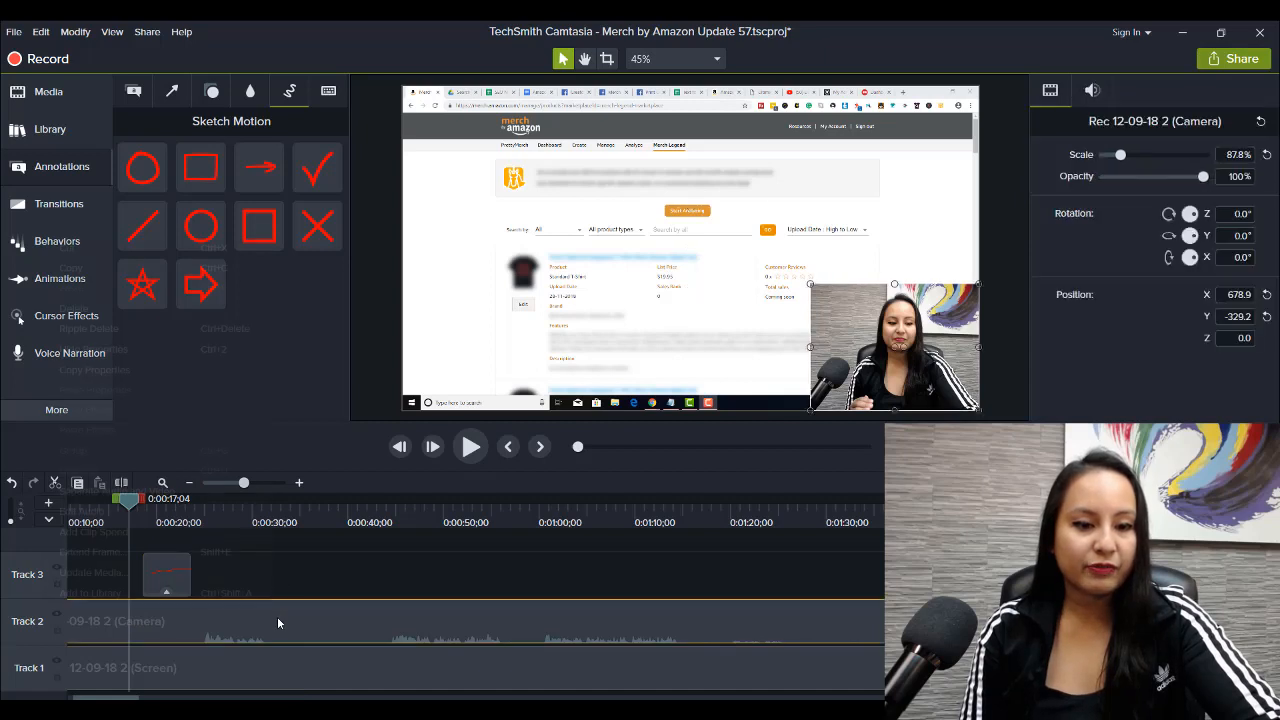
Play the video to watch the arrow draw itself, then stop playback
right_click(165, 575)
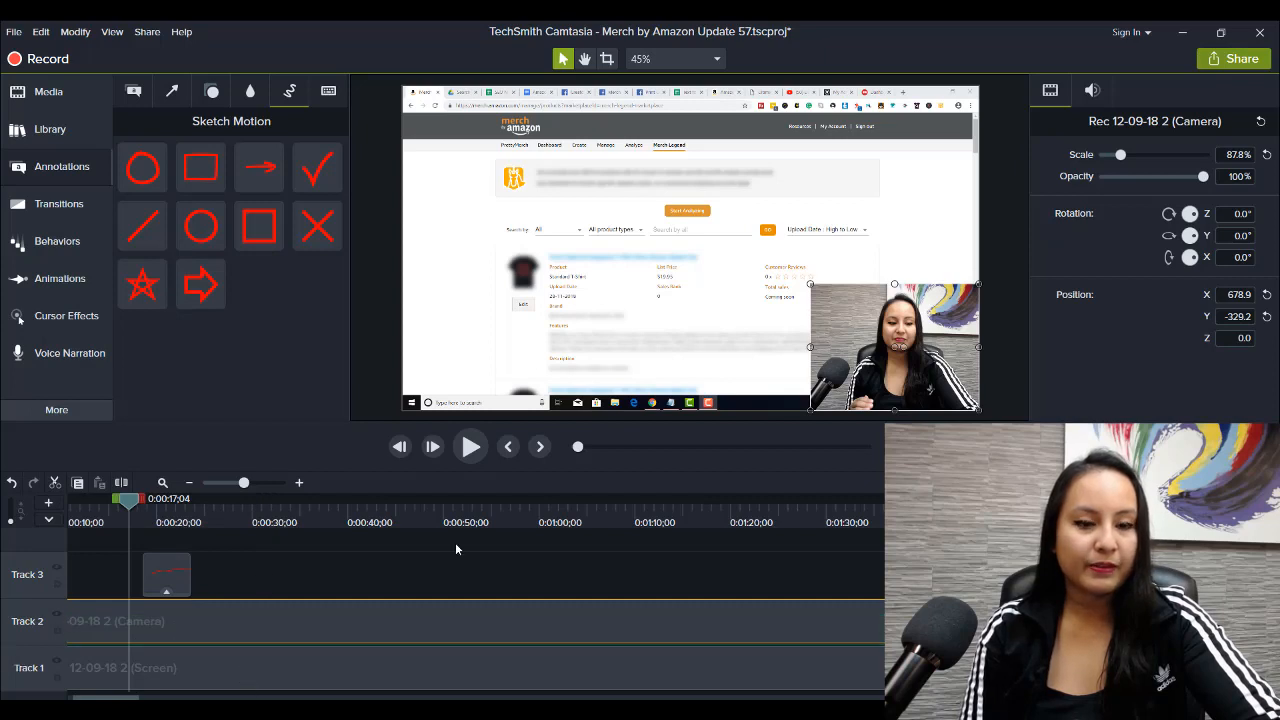
click(470, 447)
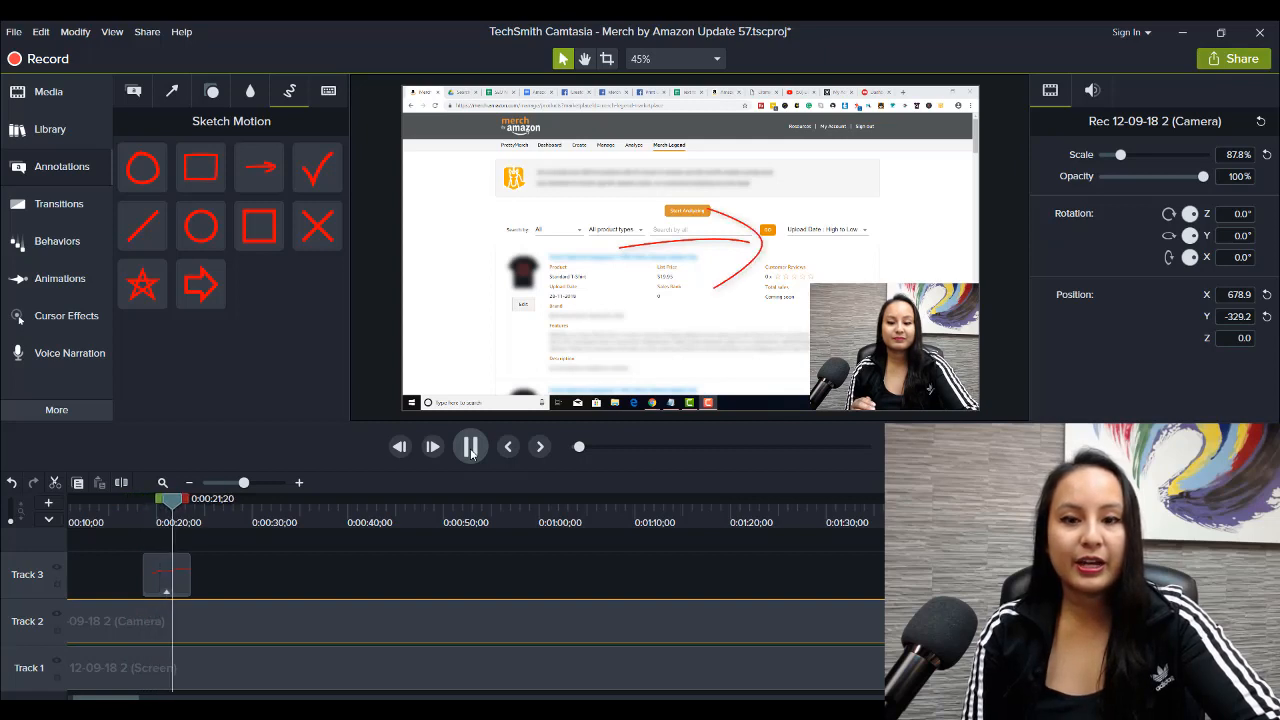
click(470, 446)
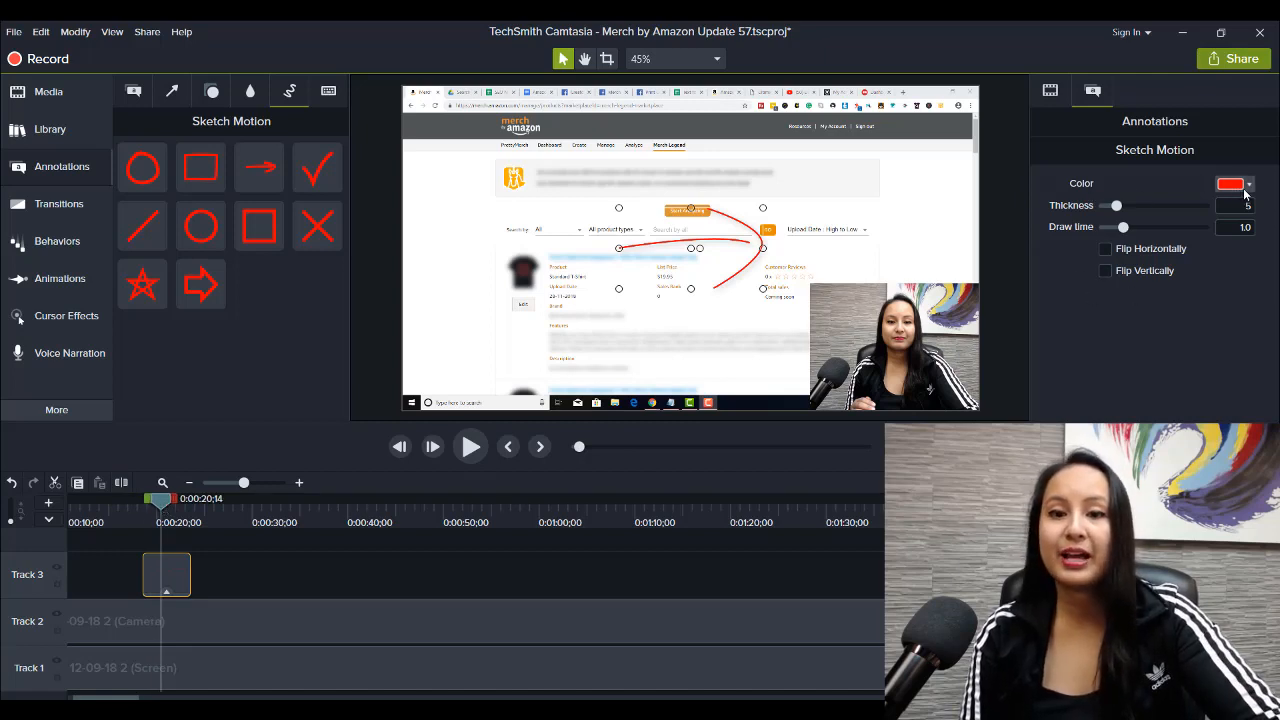
Make the sketched arrow purple with a stroke thickness of 11
click(1230, 183)
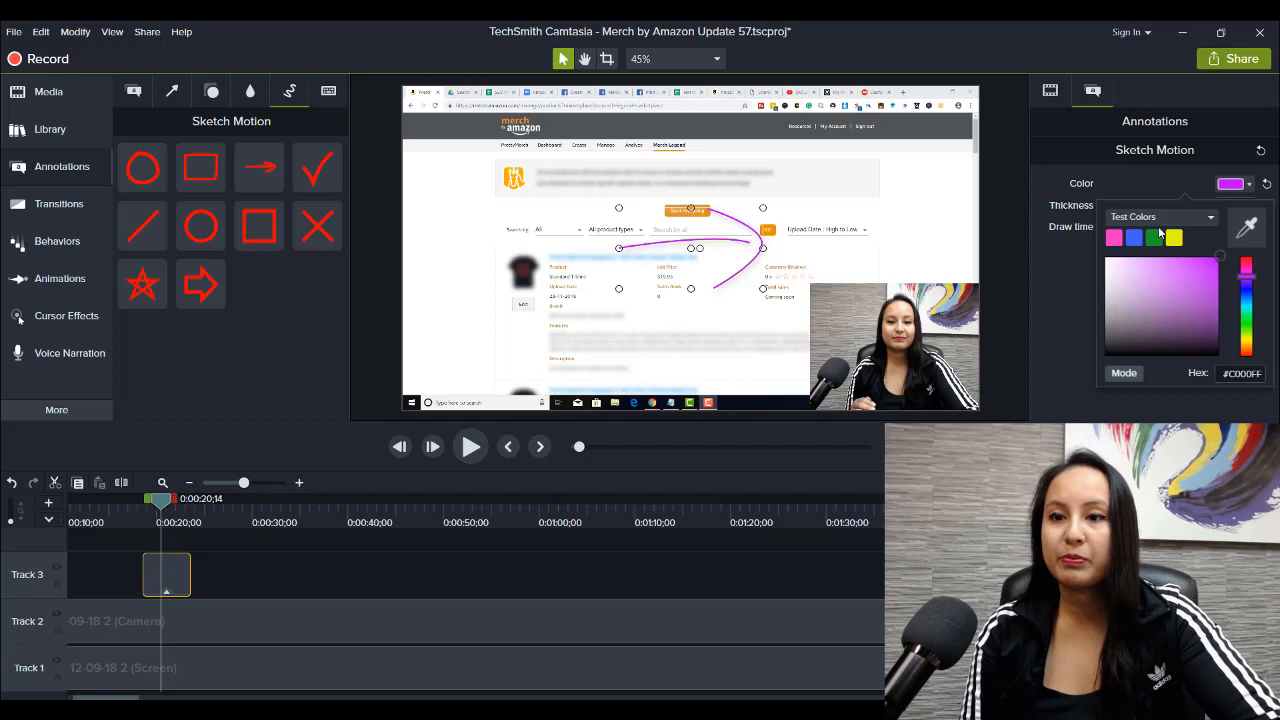
click(1232, 184)
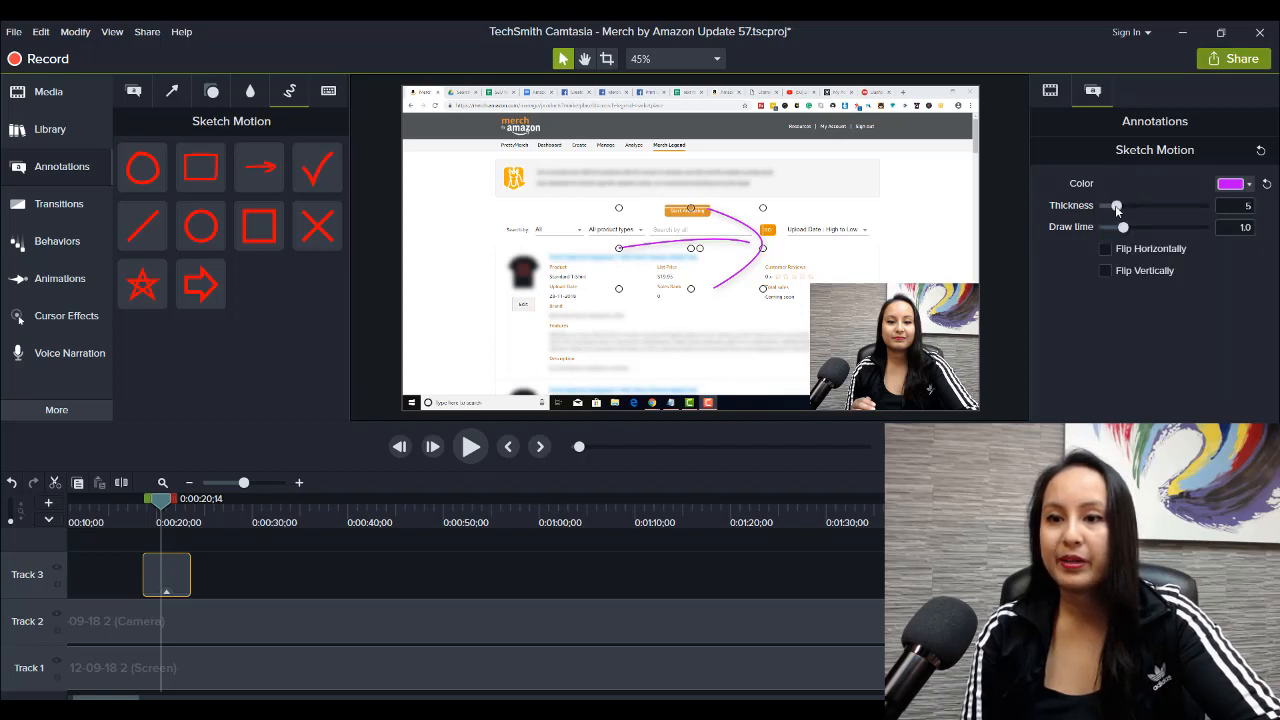
drag(1117, 205, 1104, 205)
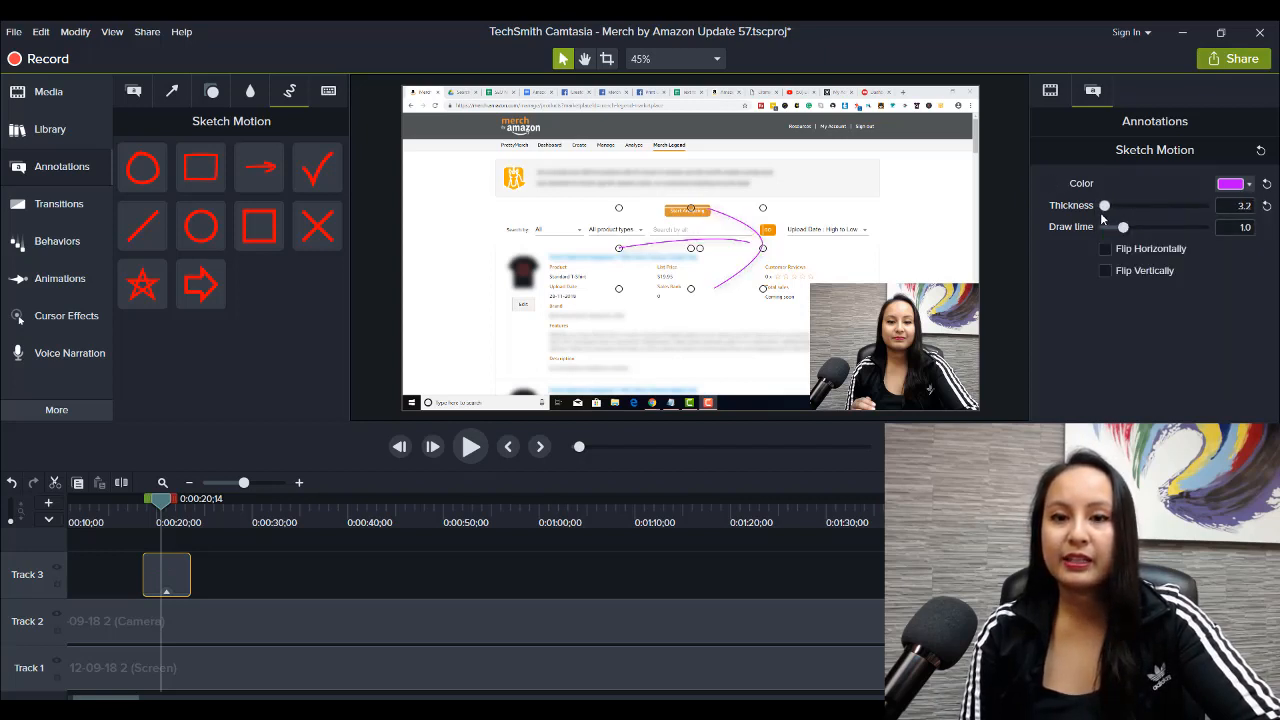
drag(1104, 205, 1158, 205)
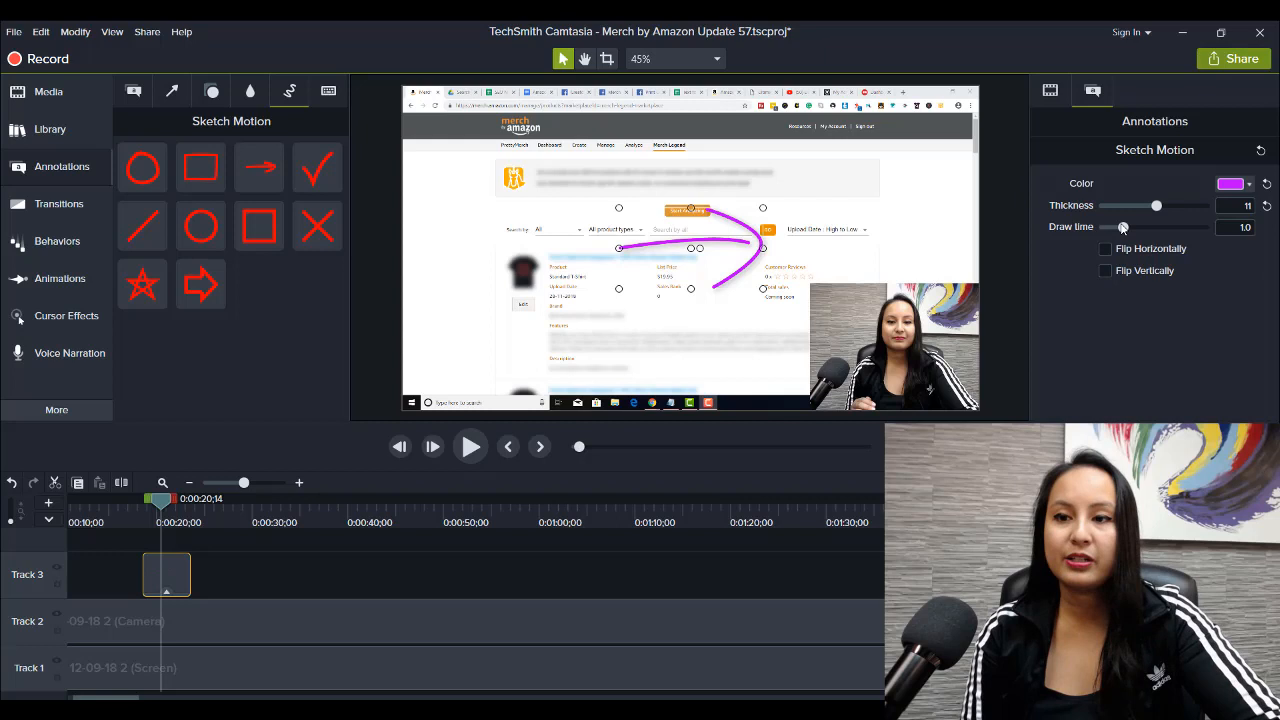
Try a 3-second draw time on the arrow and preview the animation
drag(1122, 227, 1155, 227)
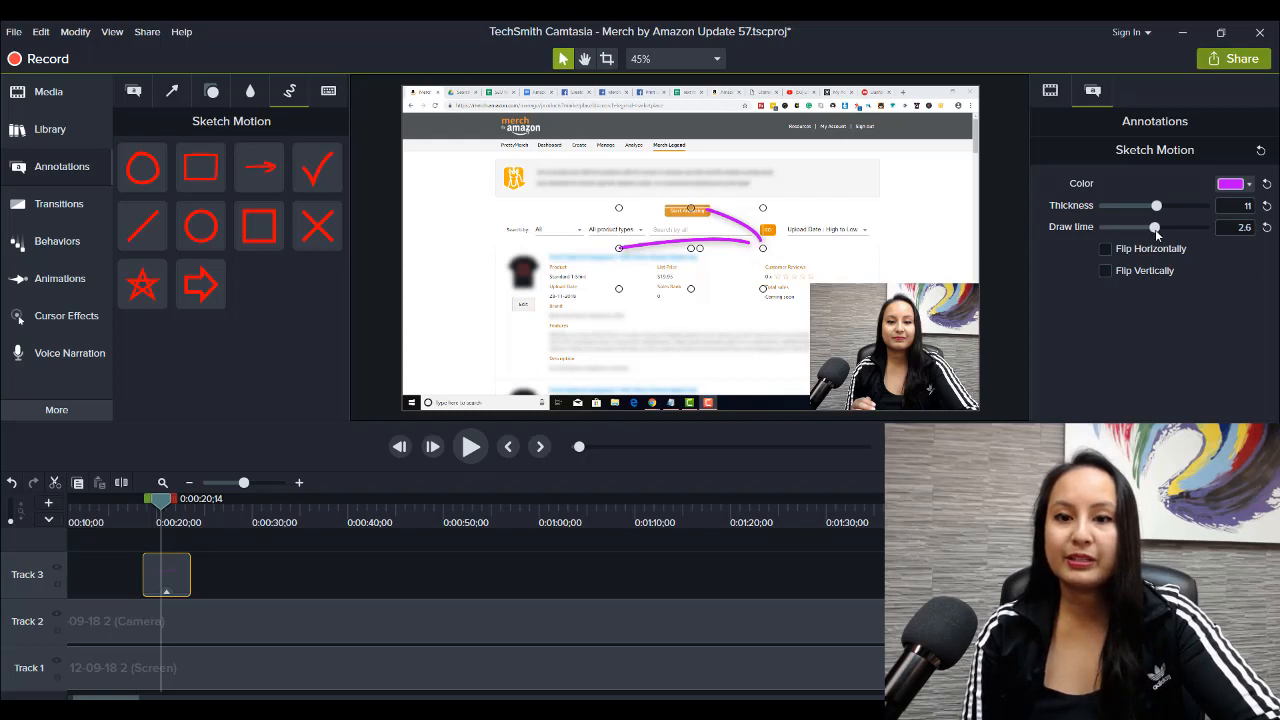
drag(1155, 227, 1103, 227)
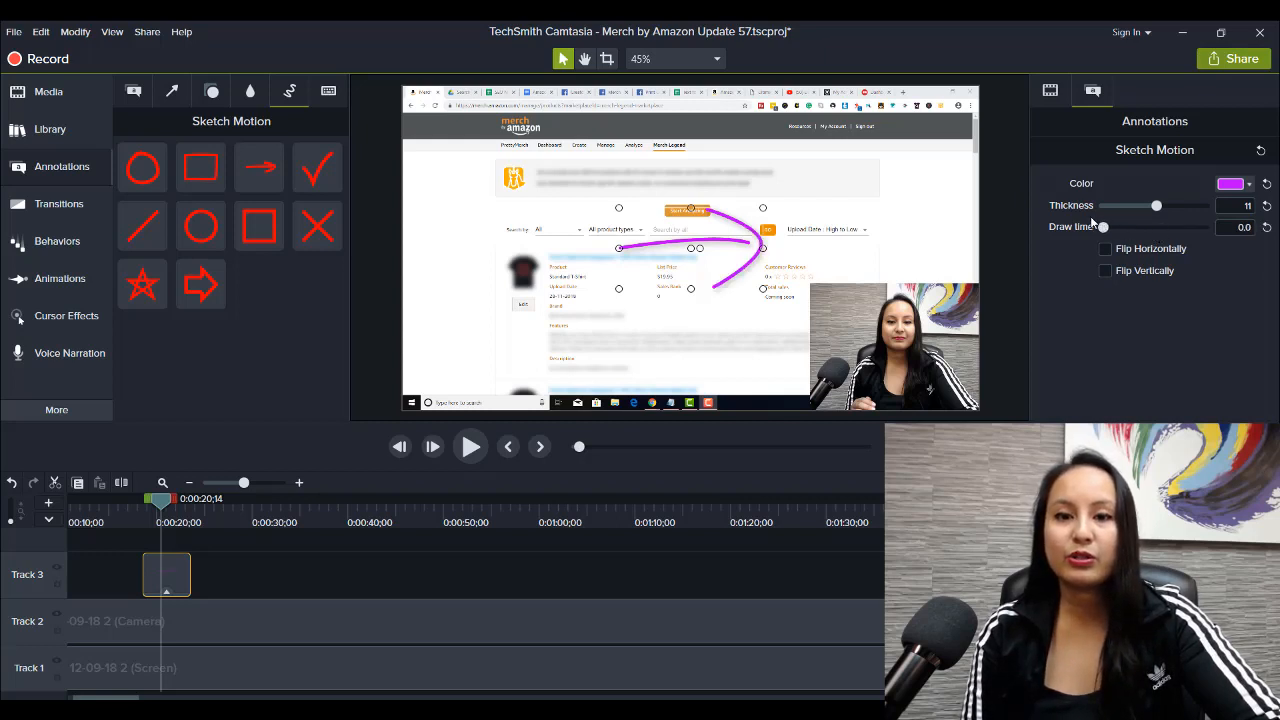
drag(1103, 226, 1156, 226)
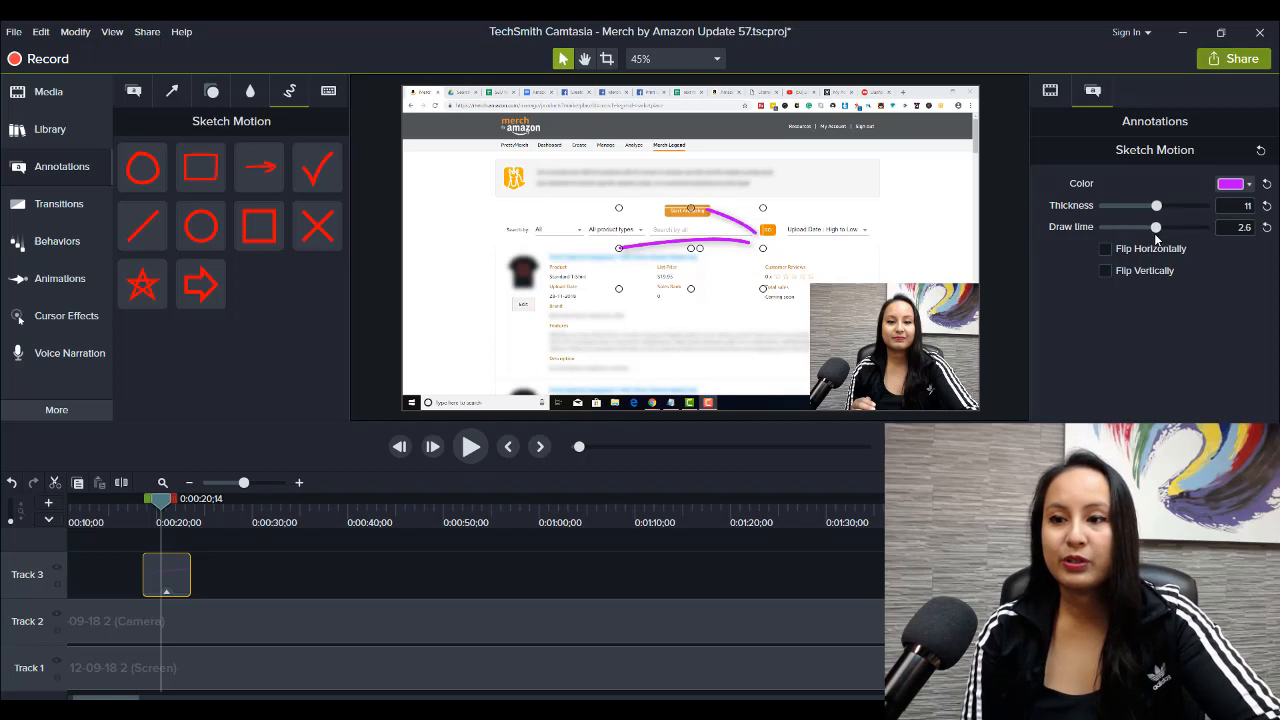
drag(1156, 227, 1163, 227)
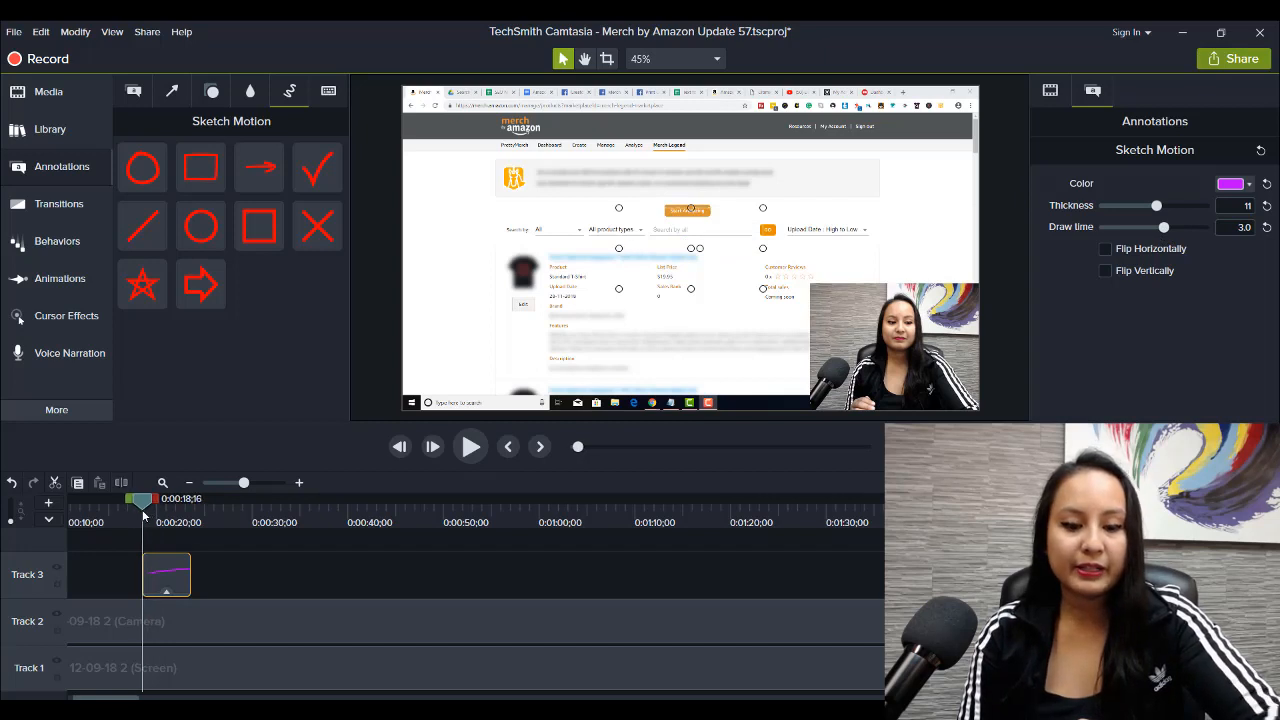
click(470, 446)
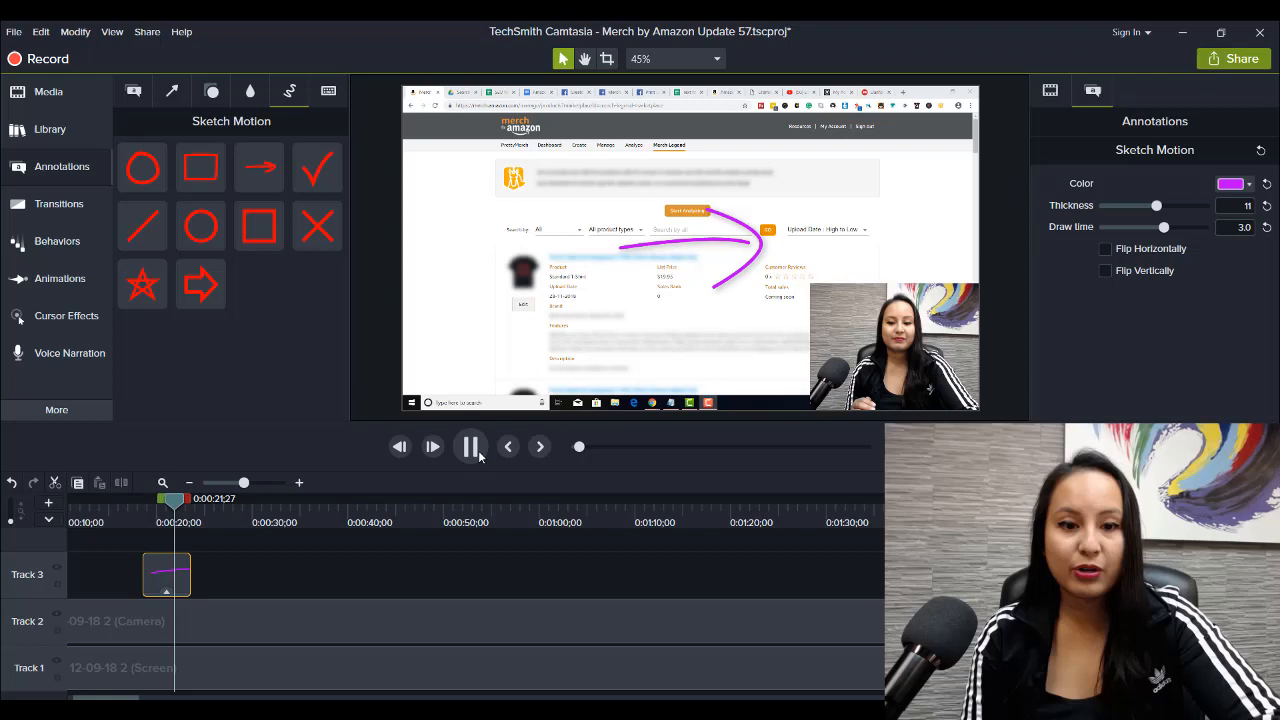
click(470, 446)
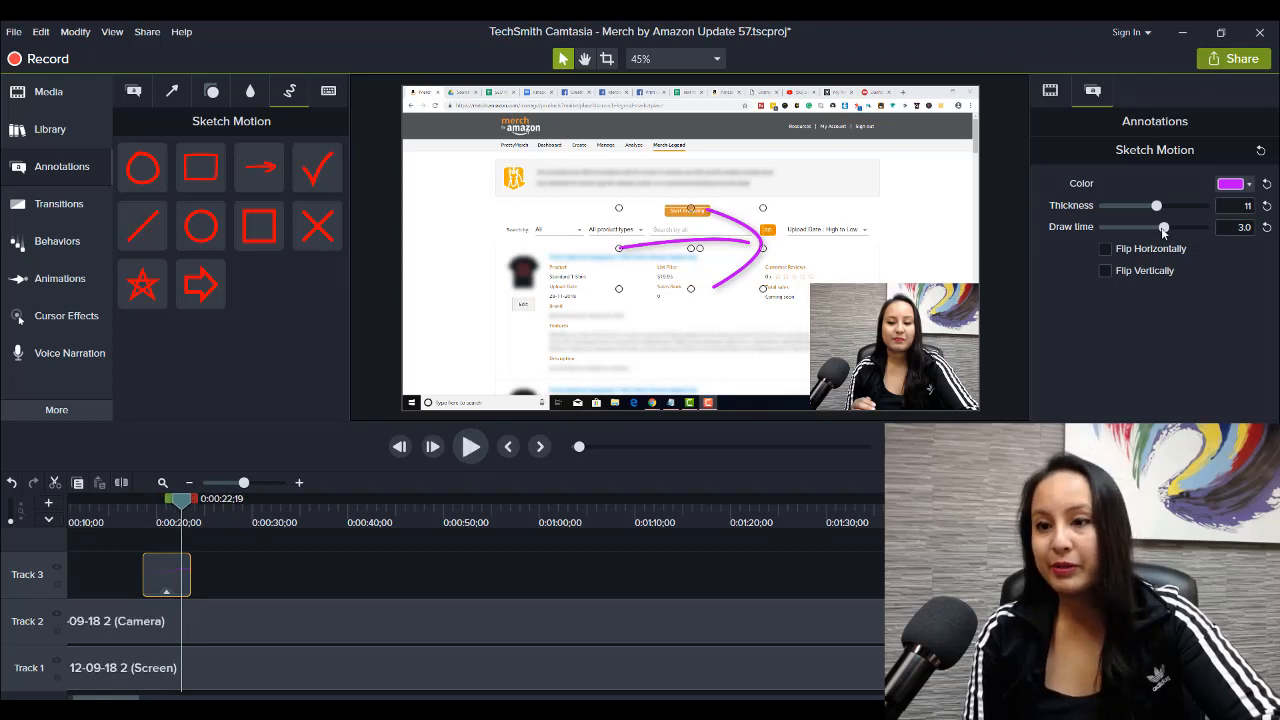
Shorten the arrow's draw time to 0.5, then settle on 1.0 seconds
drag(1163, 227, 1114, 227)
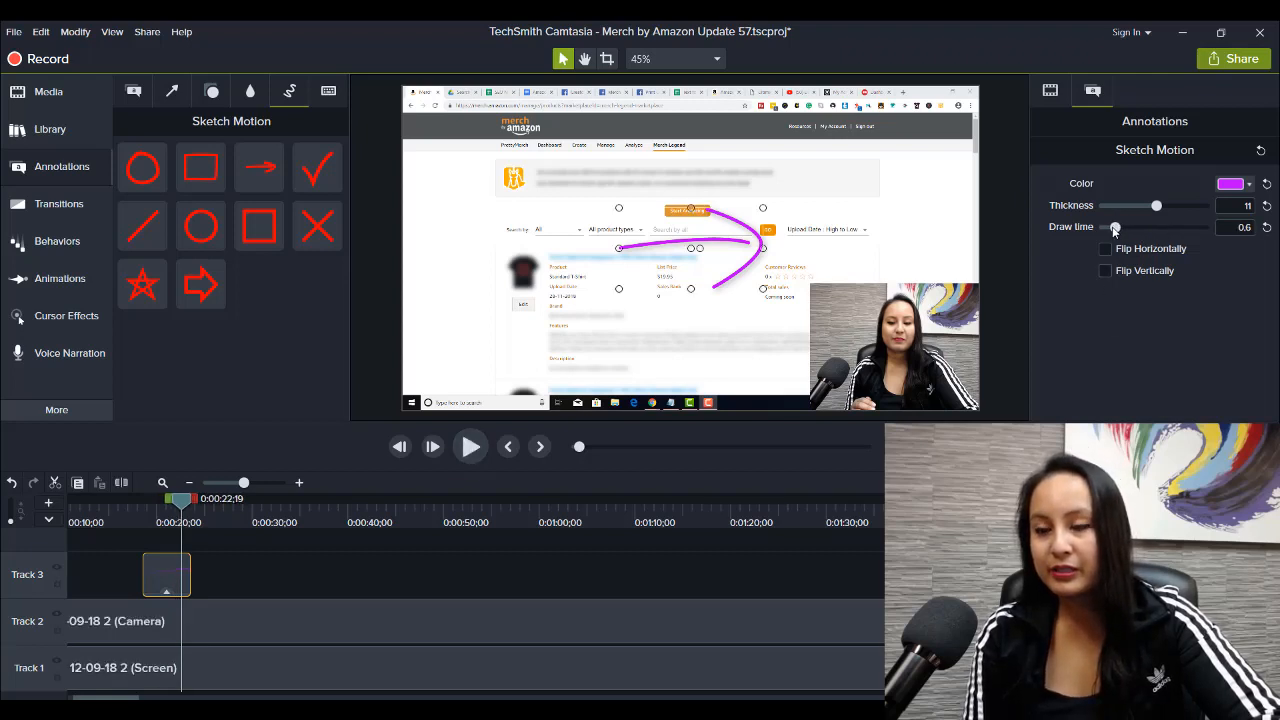
drag(1120, 227, 1113, 227)
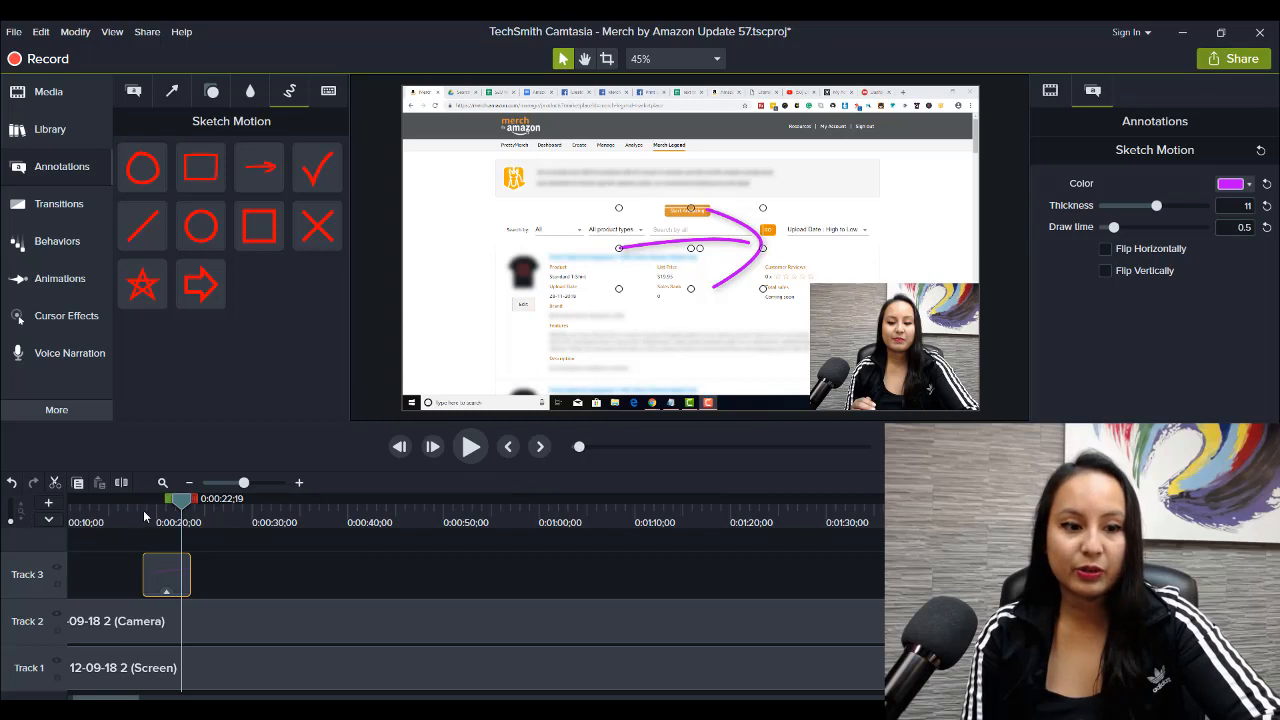
drag(180, 498, 143, 498)
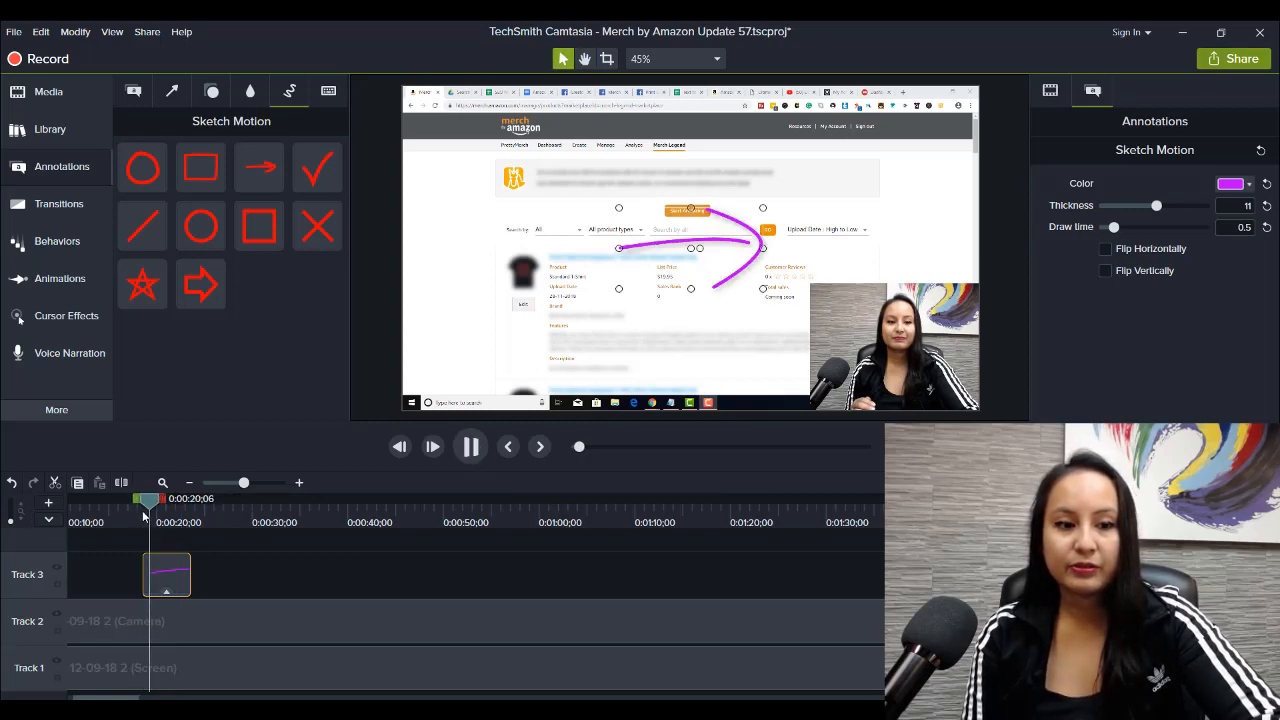
click(470, 446)
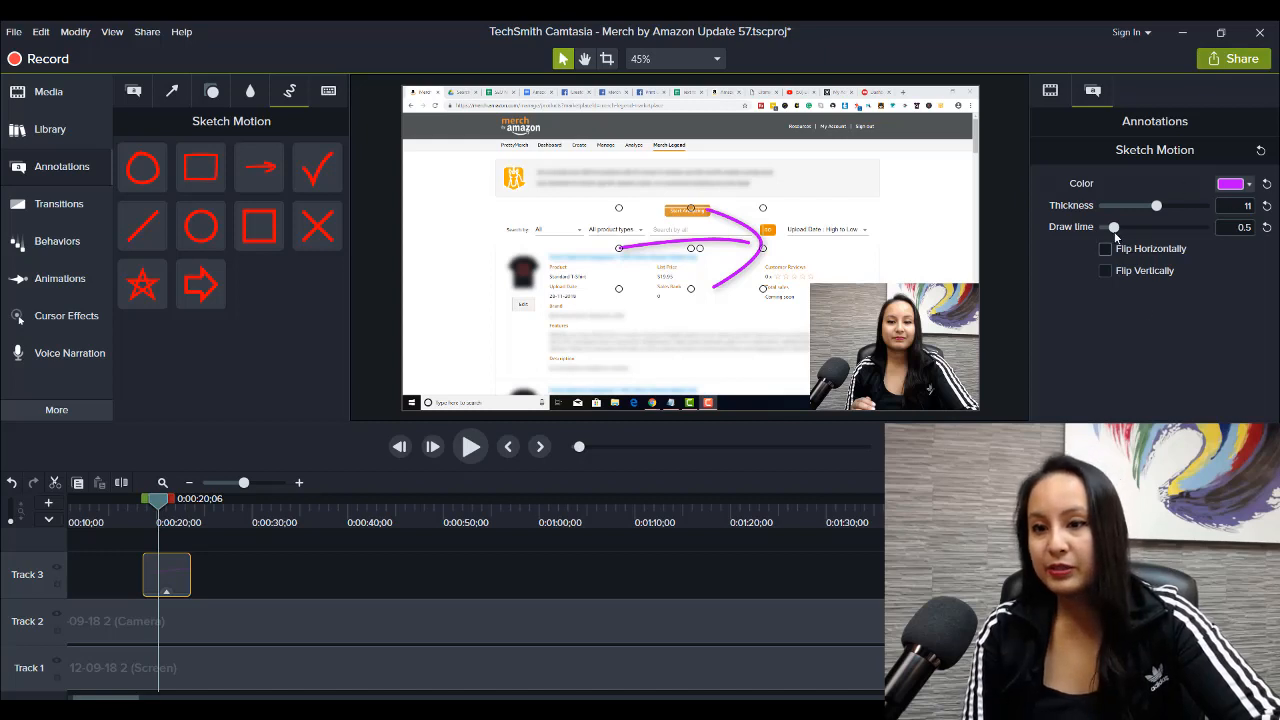
drag(1114, 227, 1120, 227)
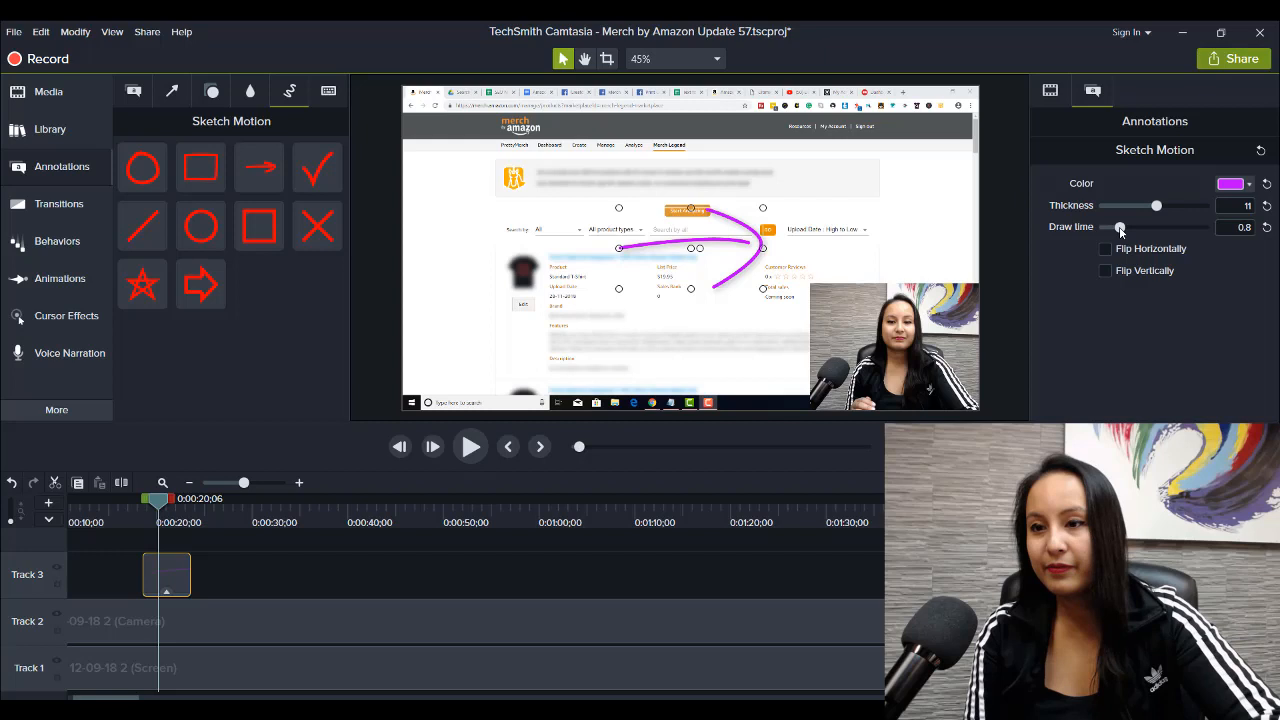
drag(1120, 227, 1123, 227)
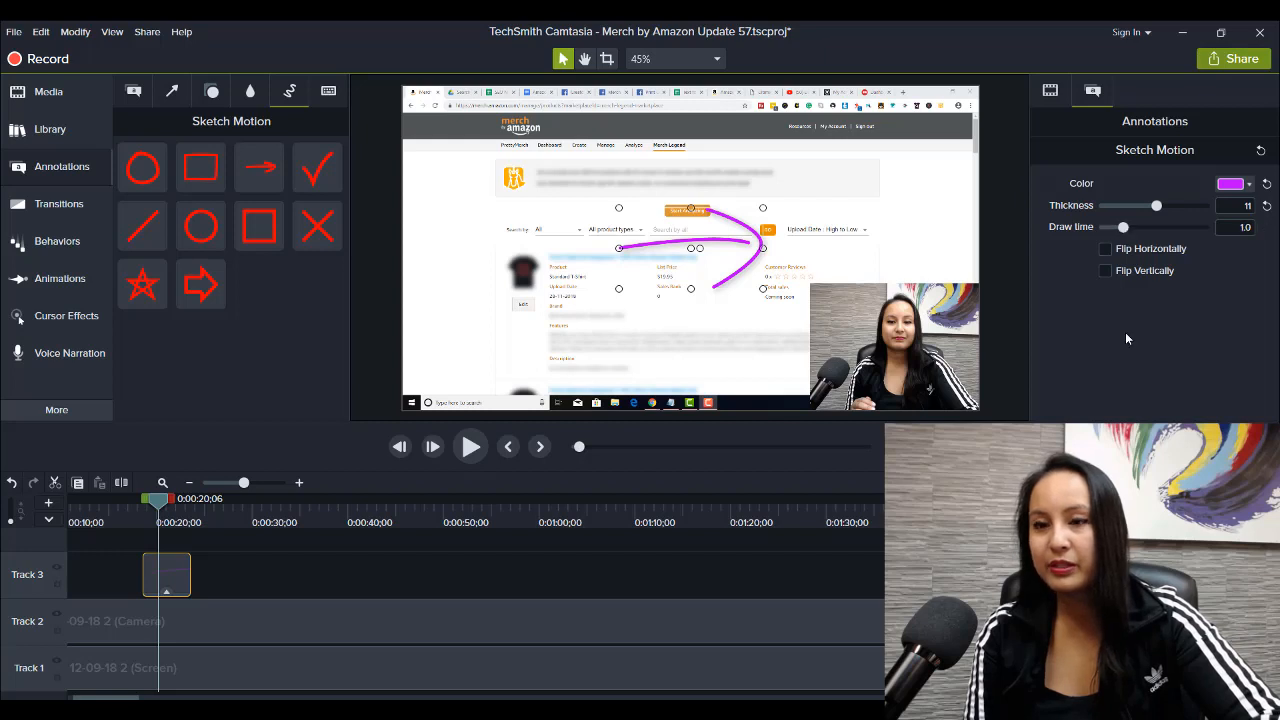
Toggle Flip Horizontally and Flip Vertically on and off to test orientation
click(1105, 248)
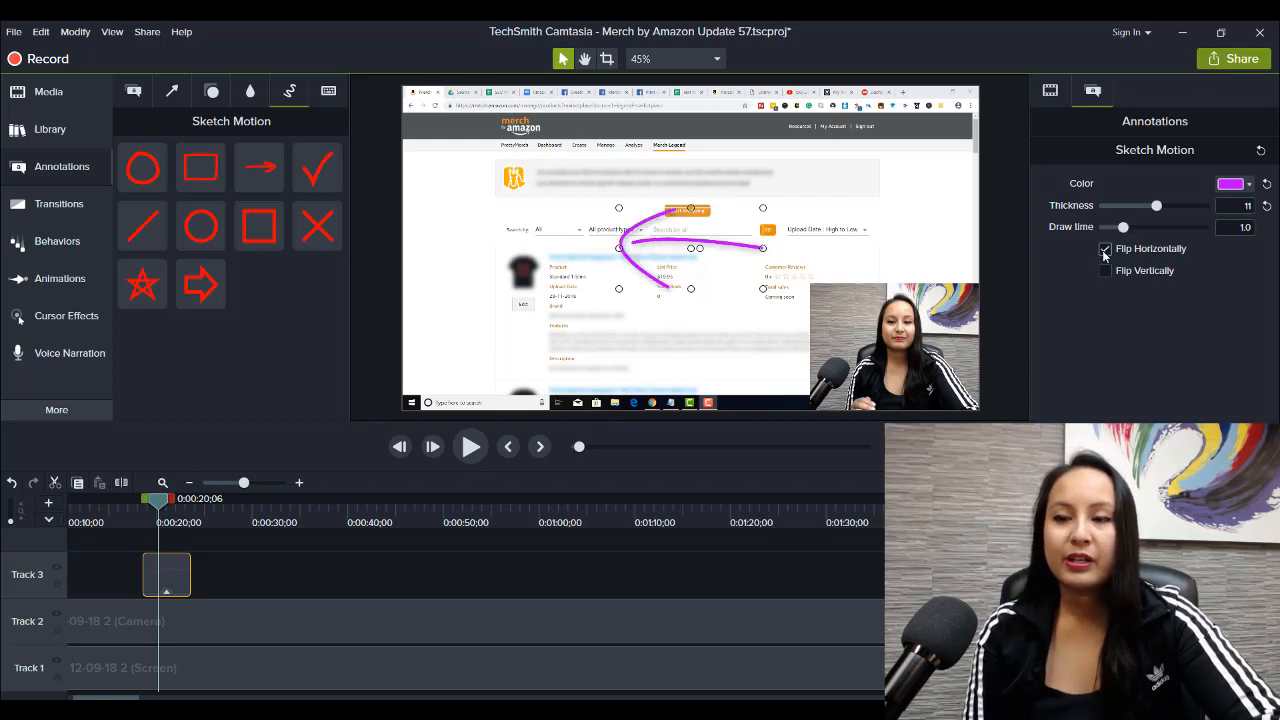
click(1105, 249)
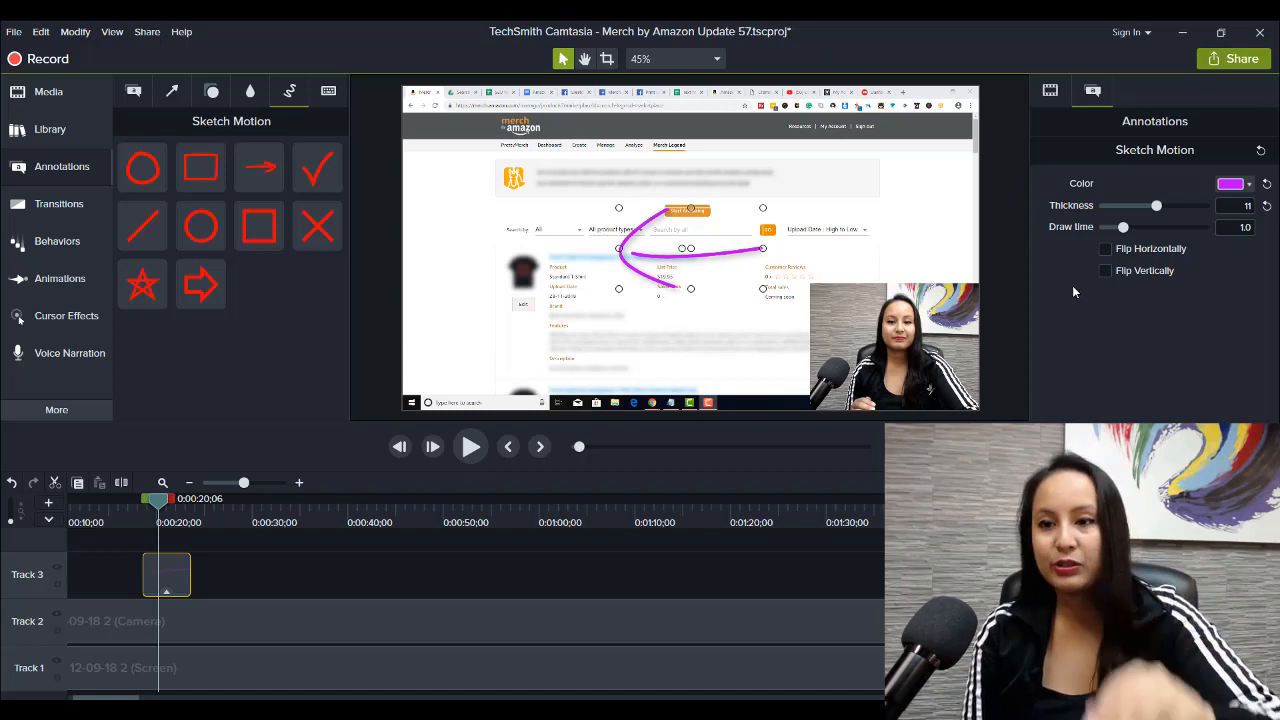
click(1105, 270)
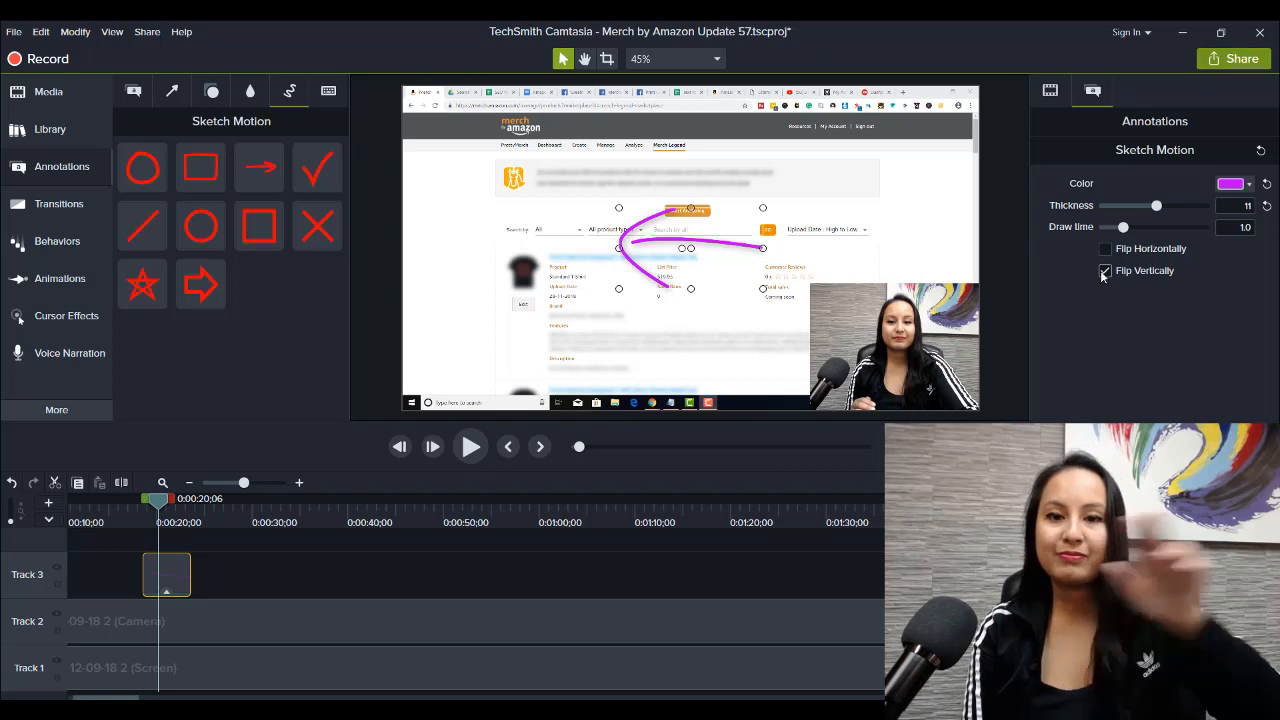
click(1105, 271)
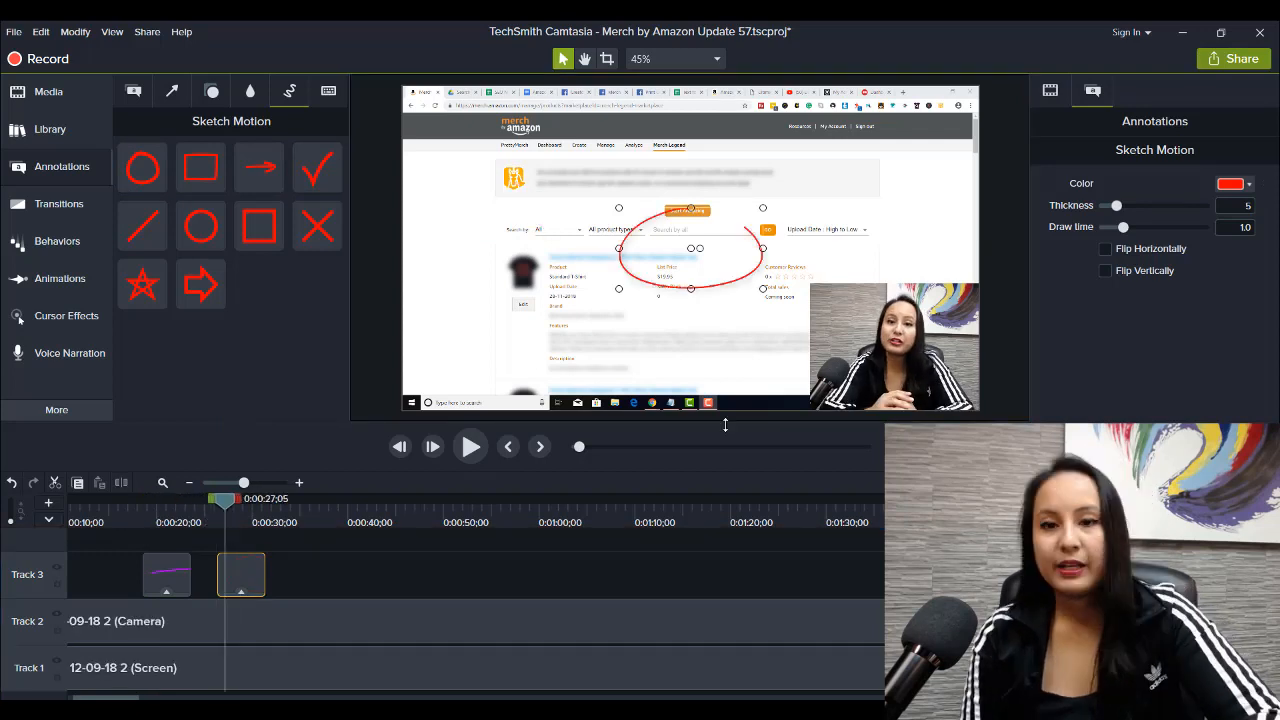
mouse_move(1133, 214)
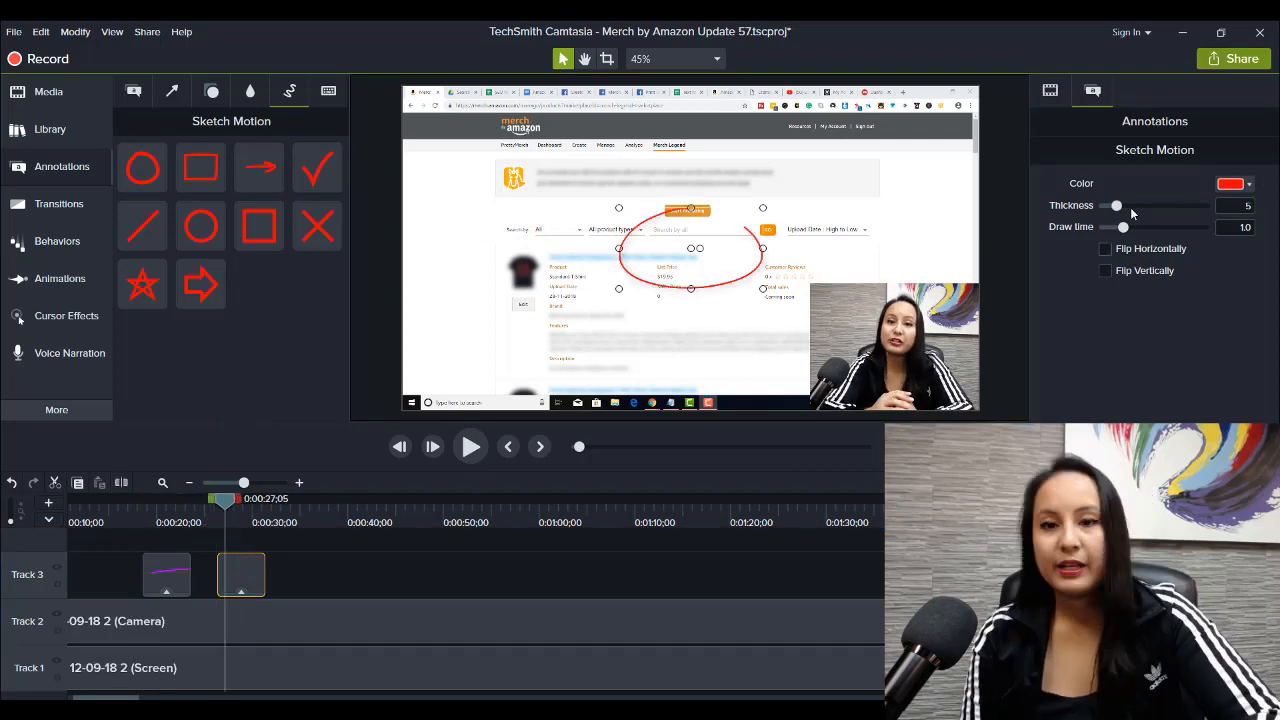
Give the circle thickness 15 and blue color, and stretch it around the banner
drag(1116, 206, 1188, 206)
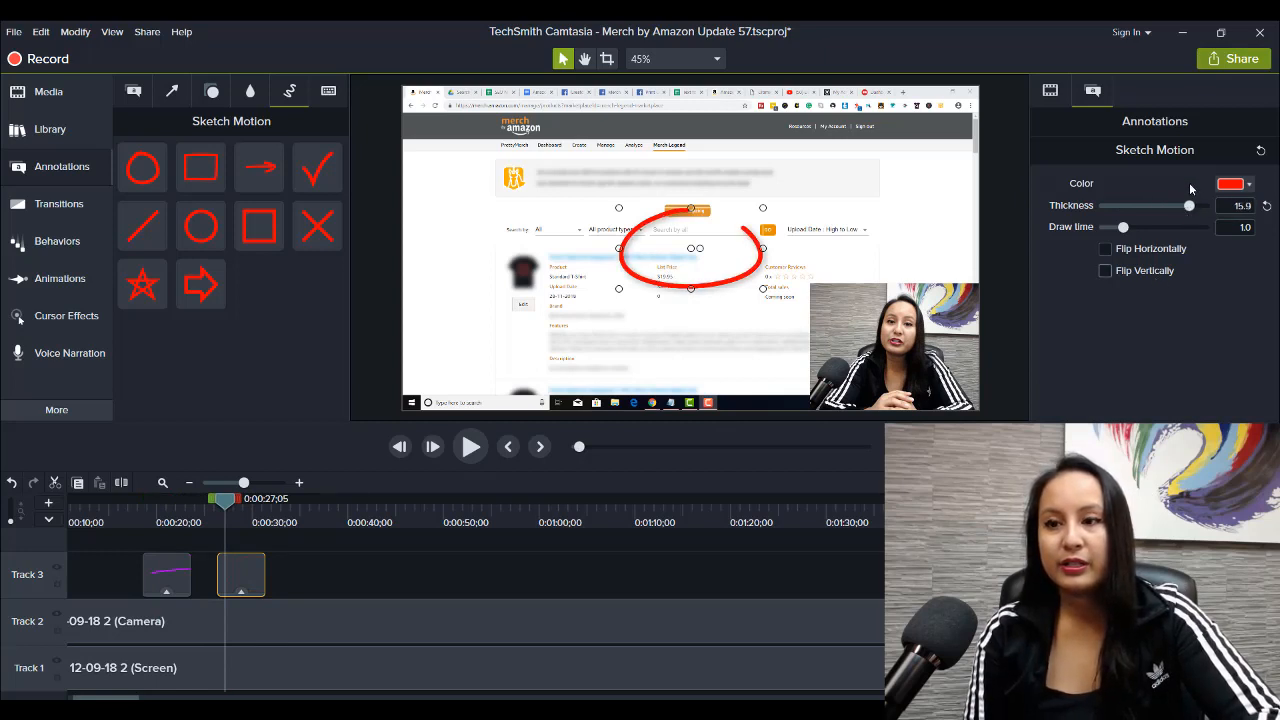
click(1233, 184)
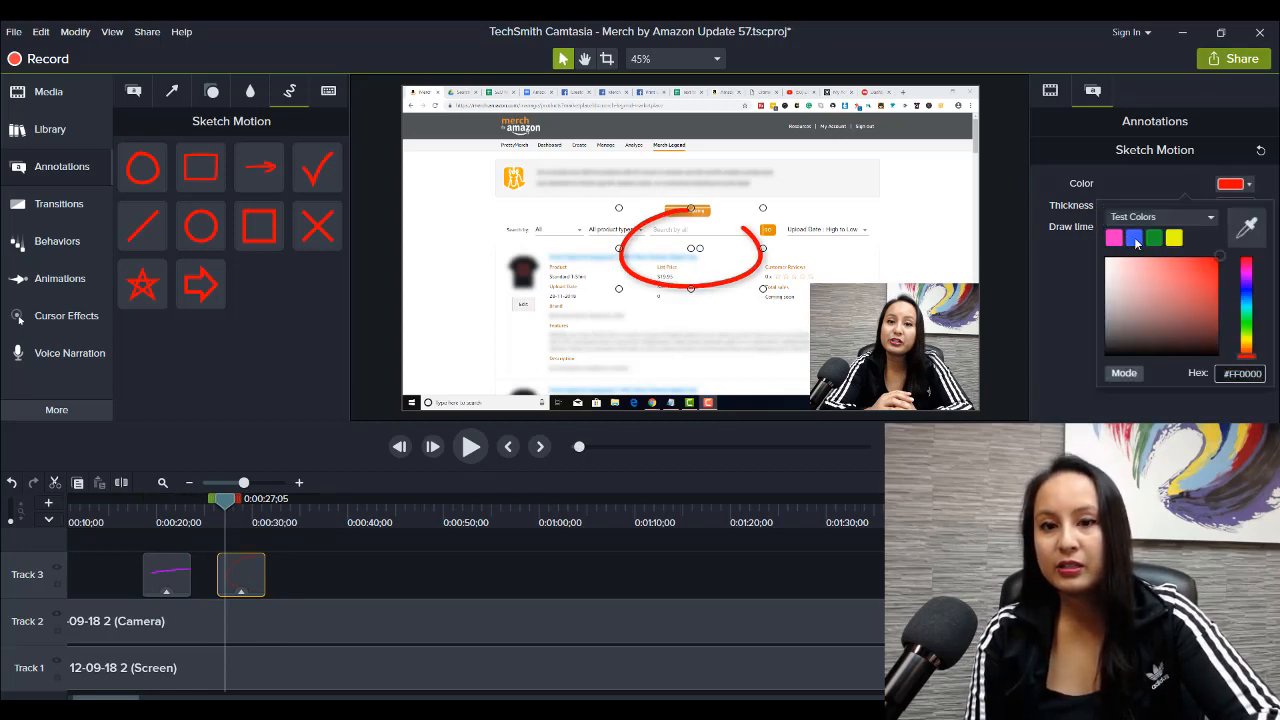
click(1134, 238)
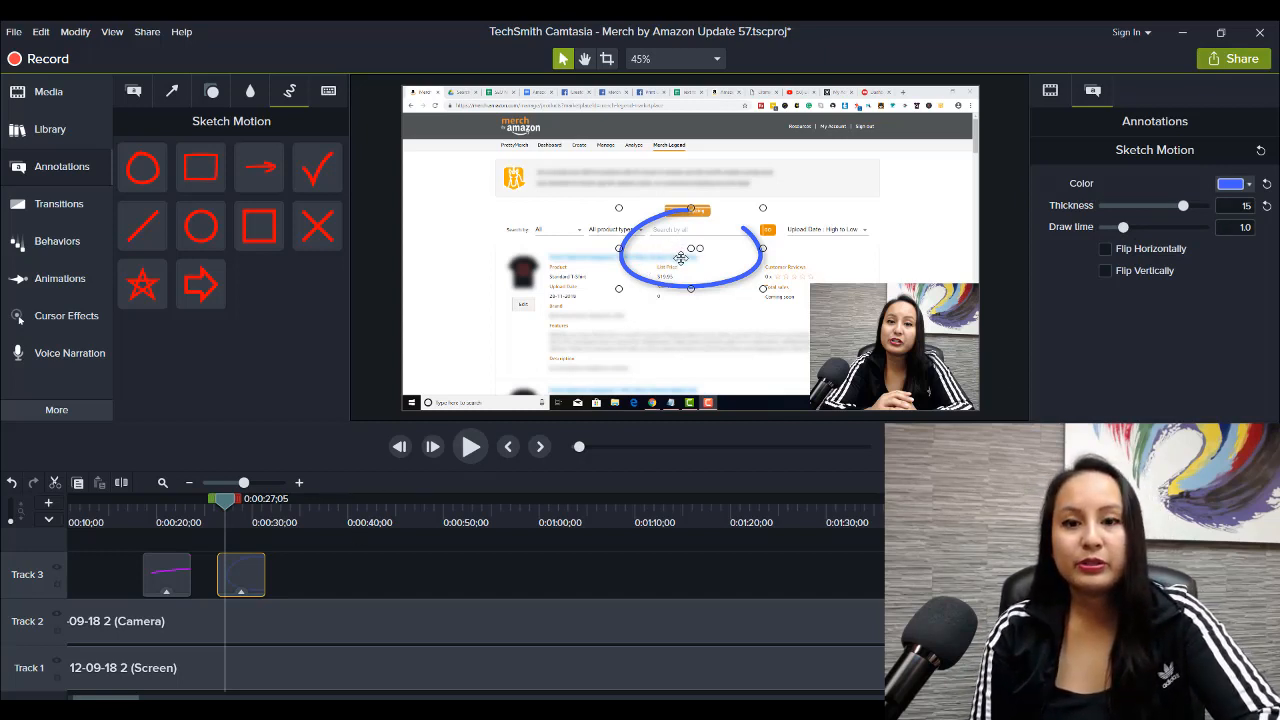
drag(685, 255, 525, 180)
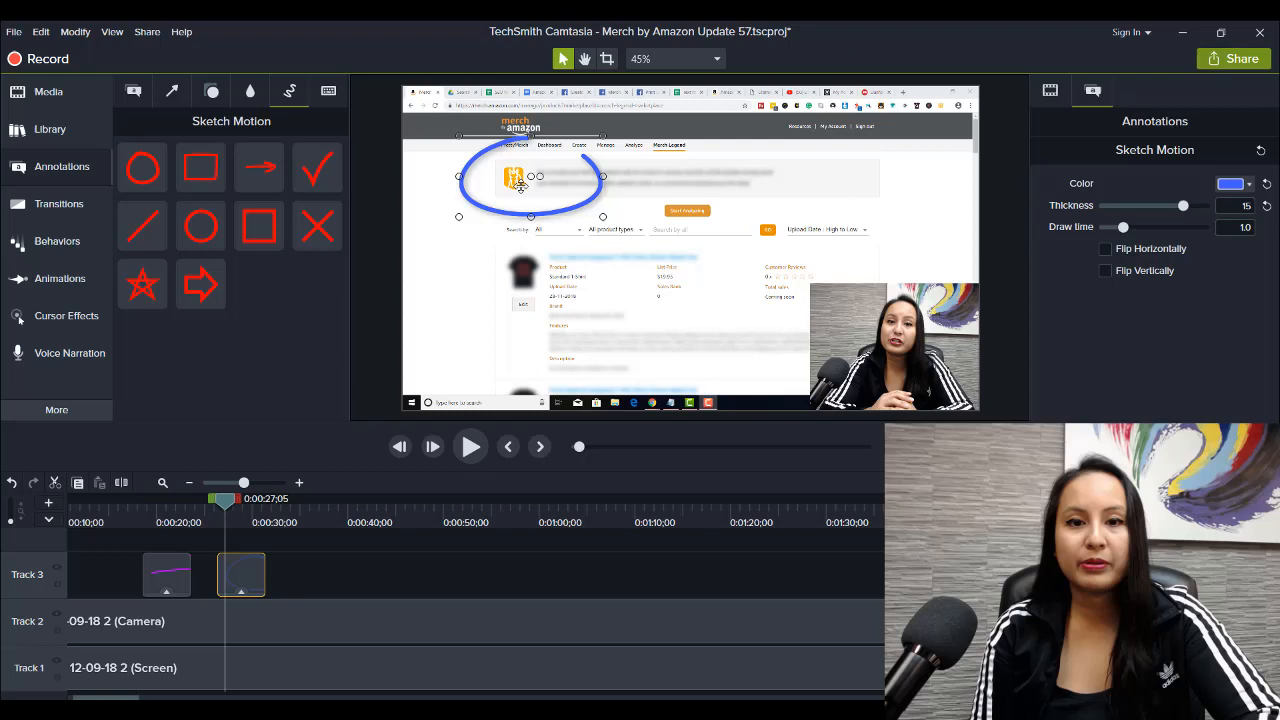
drag(602, 188, 820, 188)
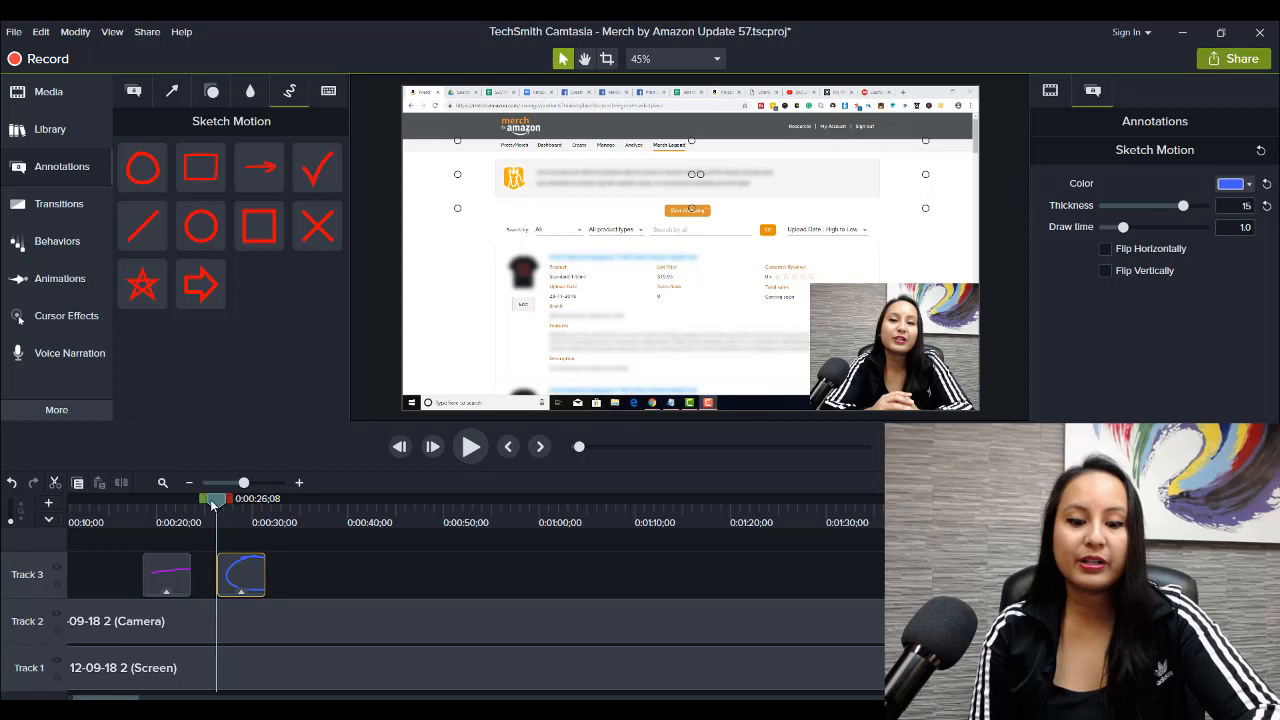
mouse_move(205, 507)
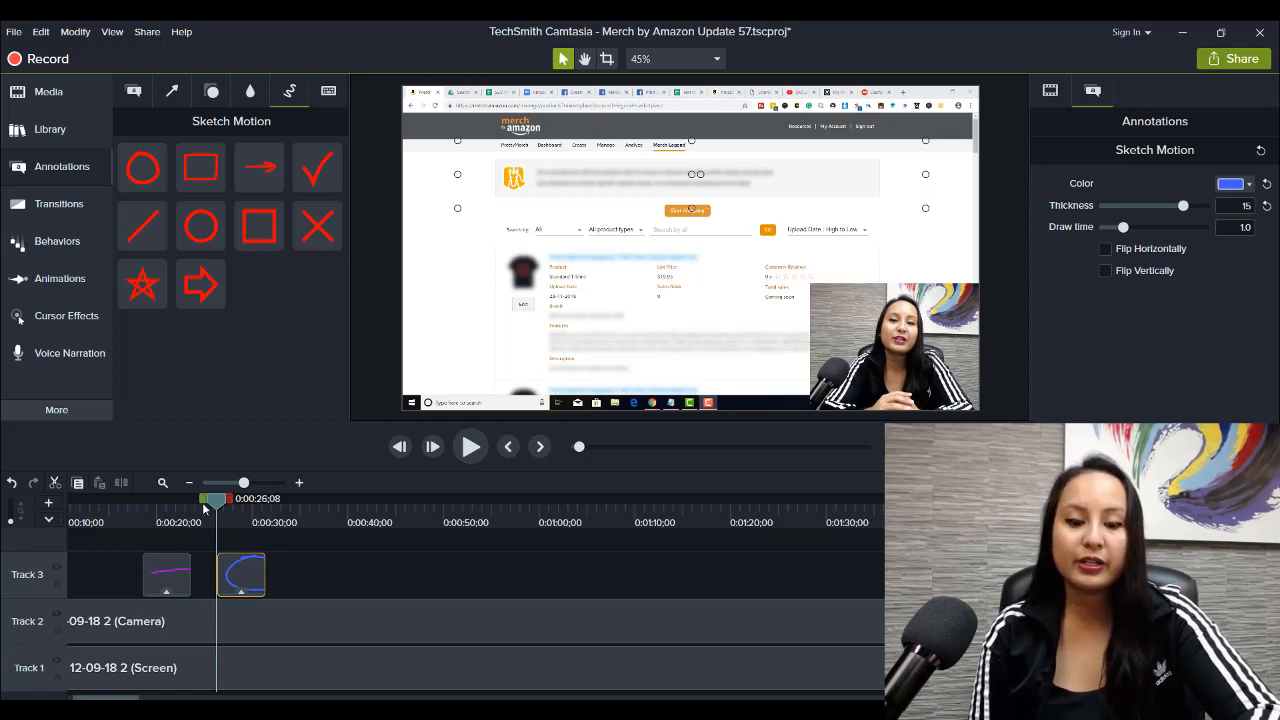
click(470, 446)
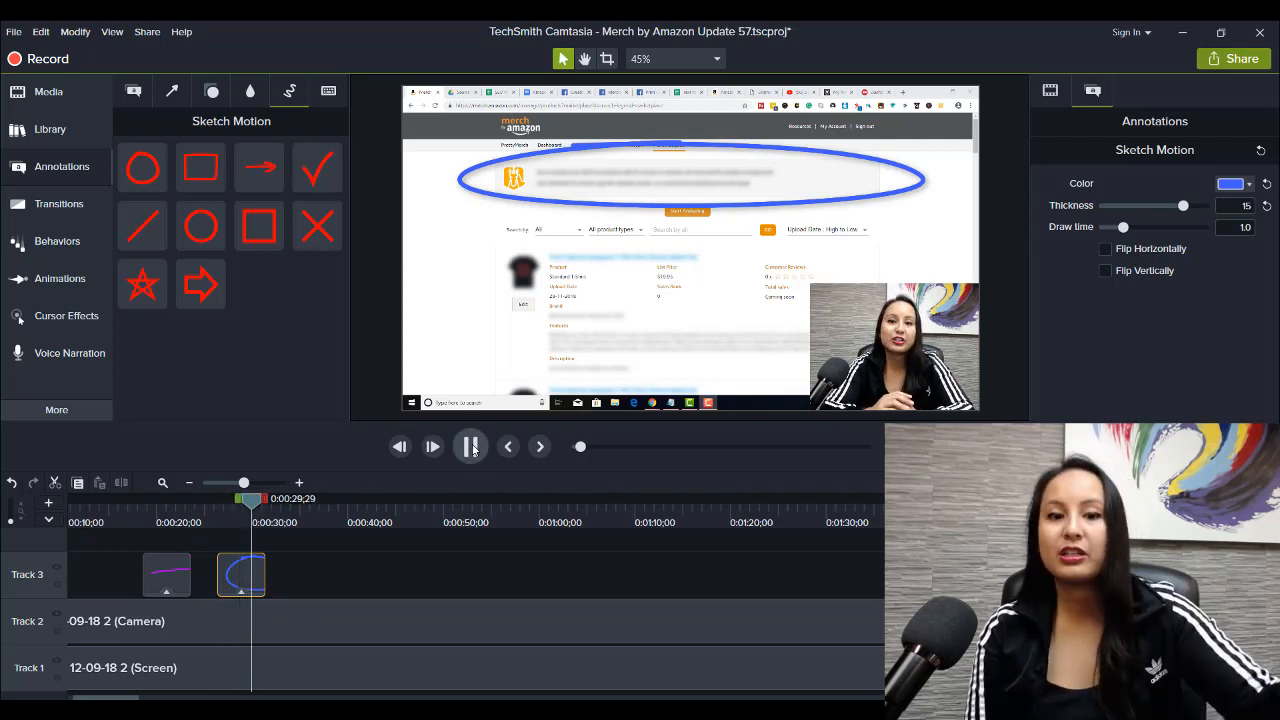
click(470, 446)
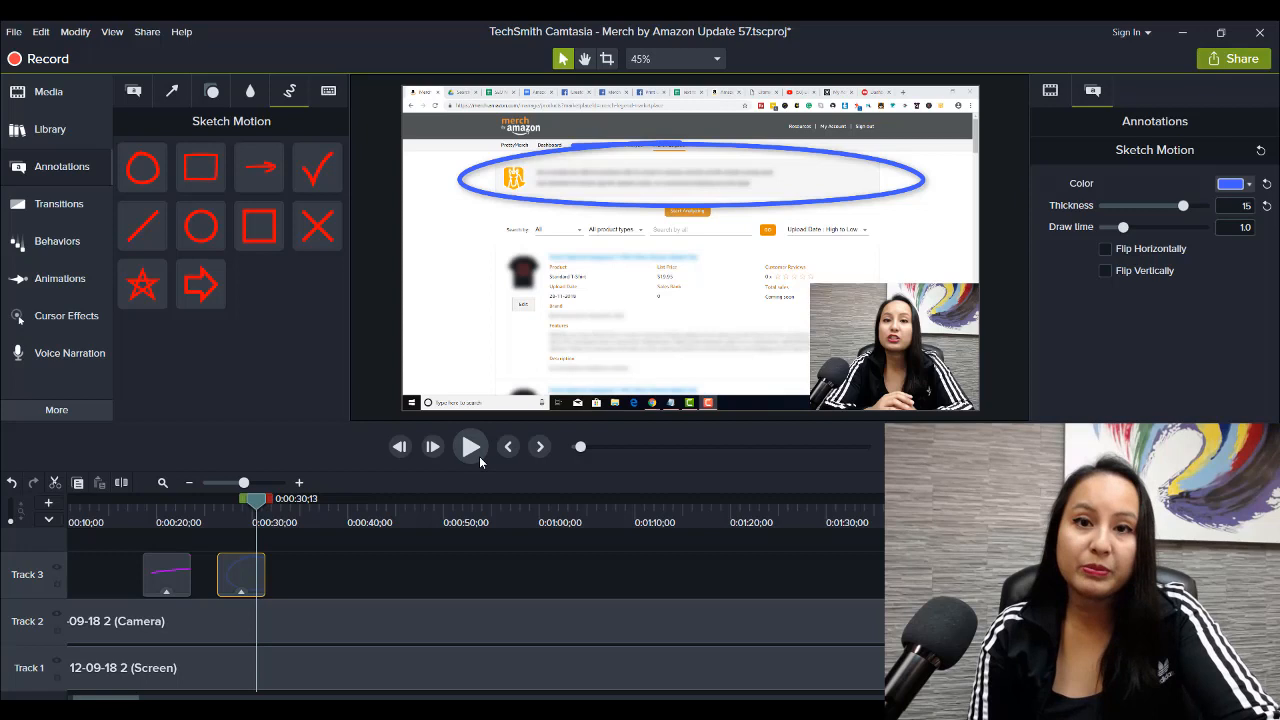
click(317, 167)
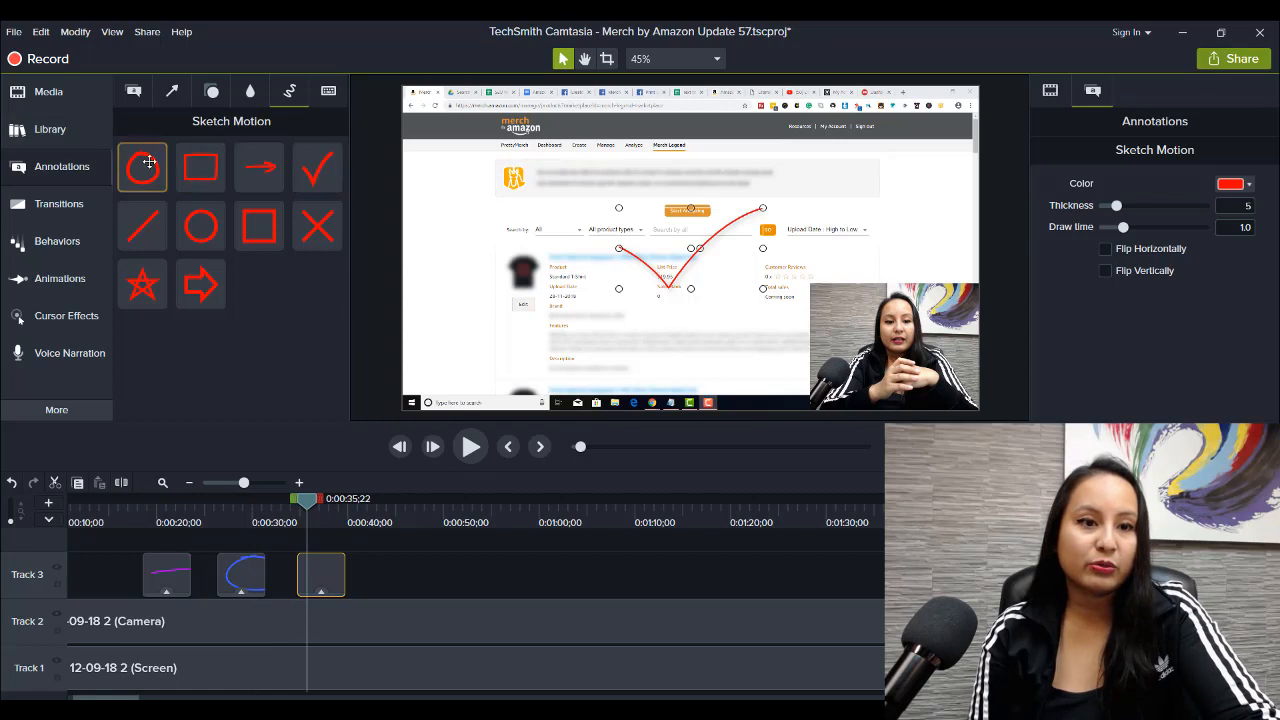
Add the sketched check mark and thicken its stroke to 12
click(259, 167)
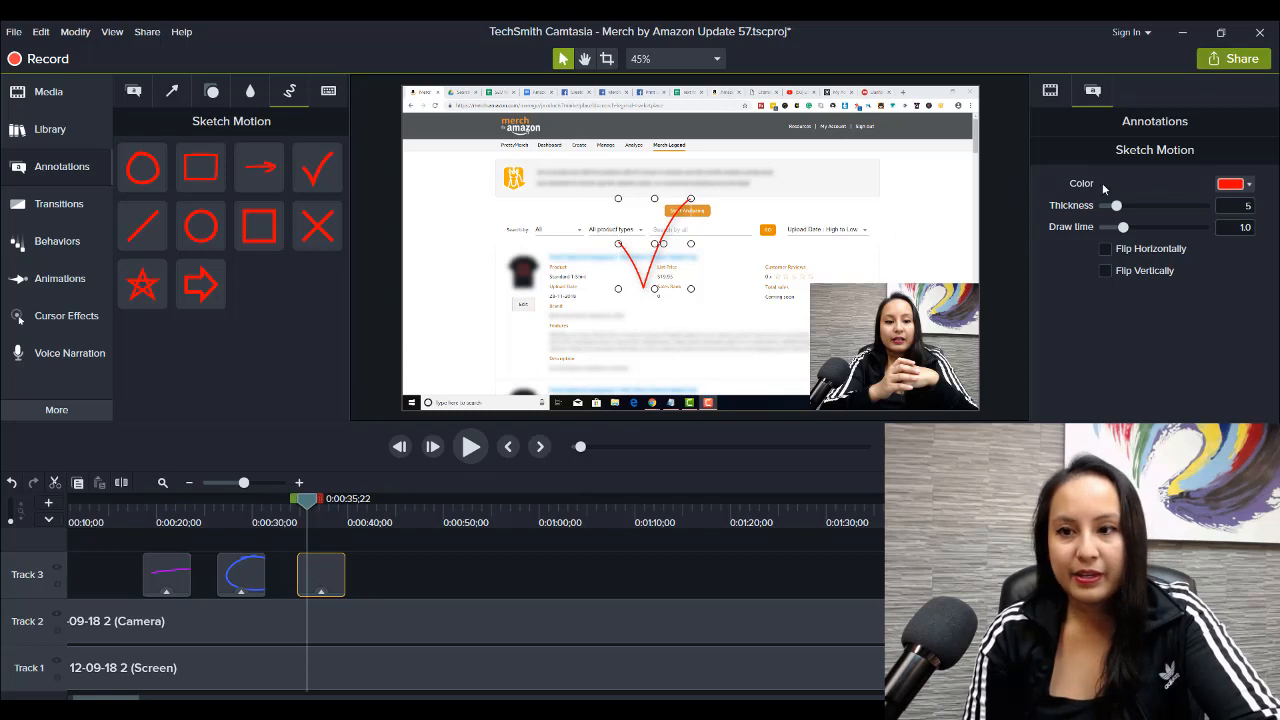
drag(1116, 206, 1163, 206)
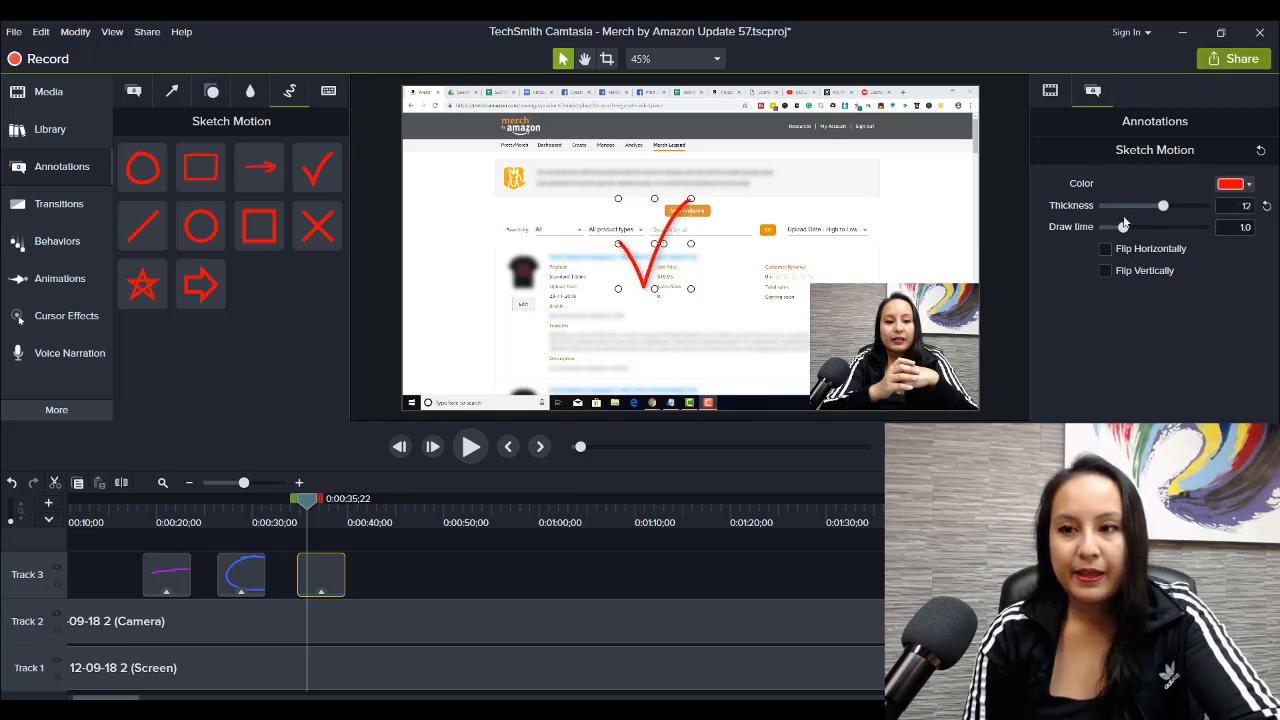
click(1234, 184)
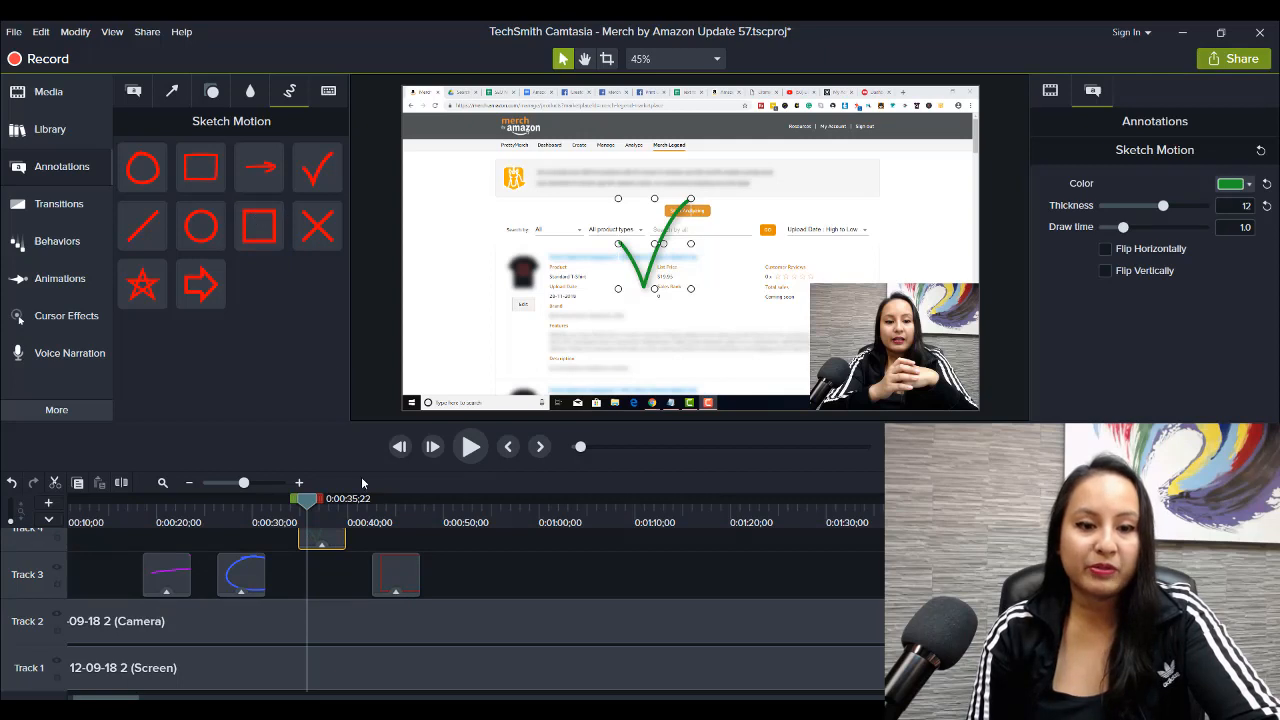
Show the red box clip over the check mark and move both beside the logo
click(330, 573)
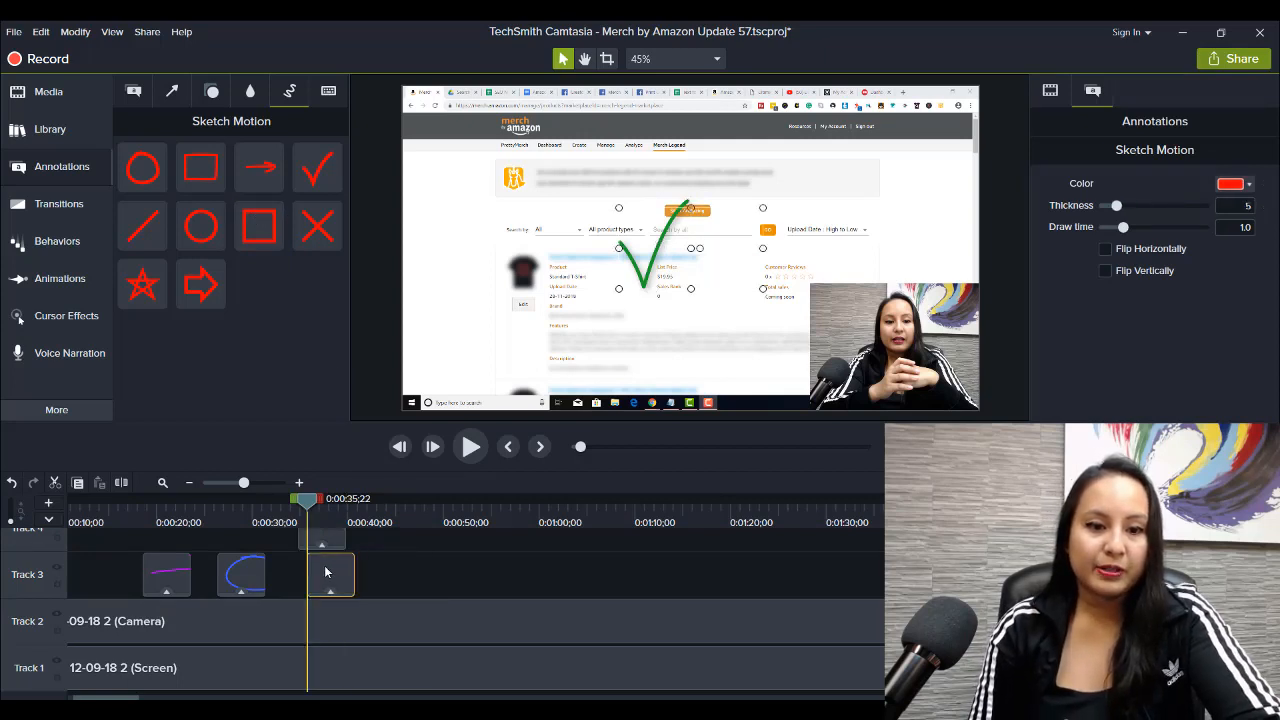
click(316, 574)
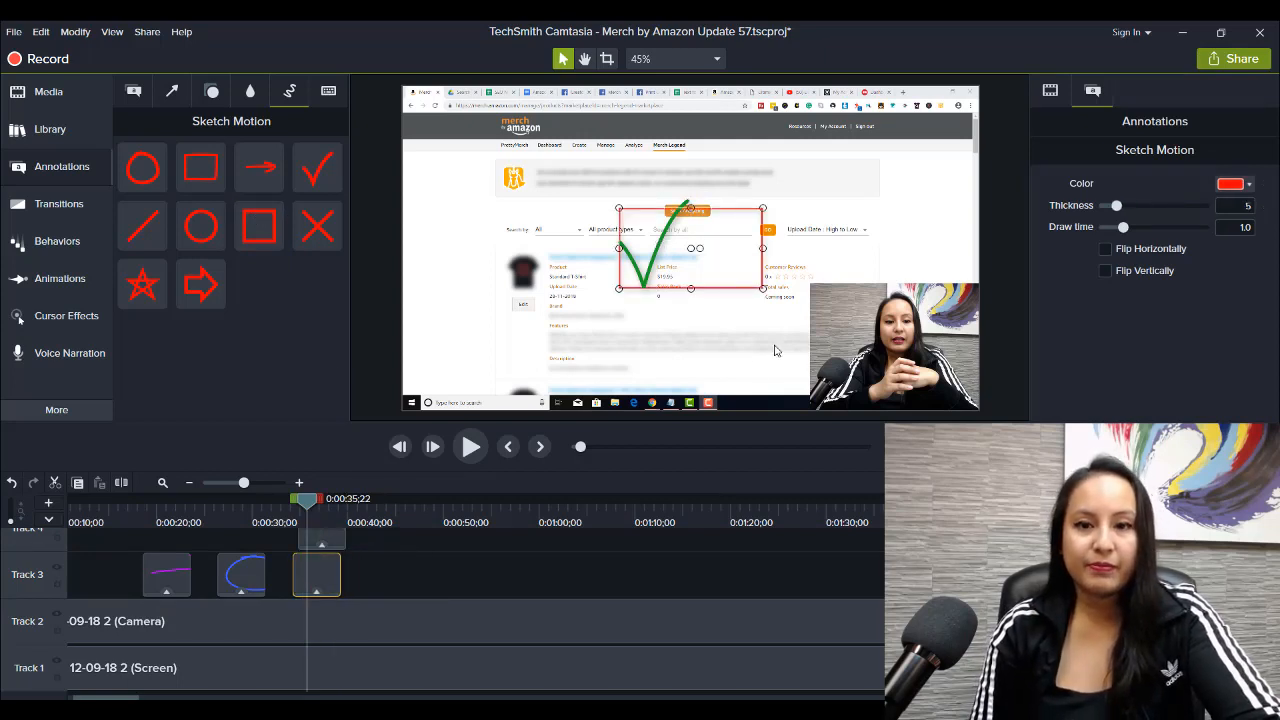
drag(1117, 205, 1185, 205)
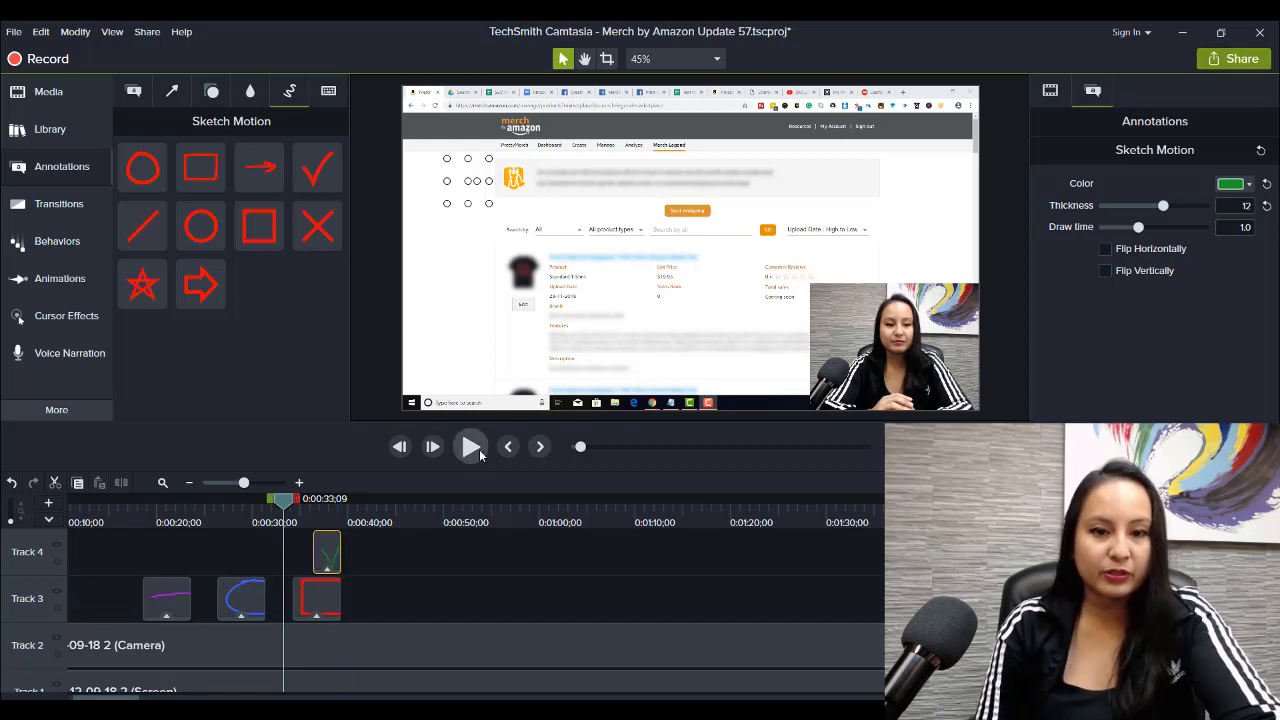
click(470, 446)
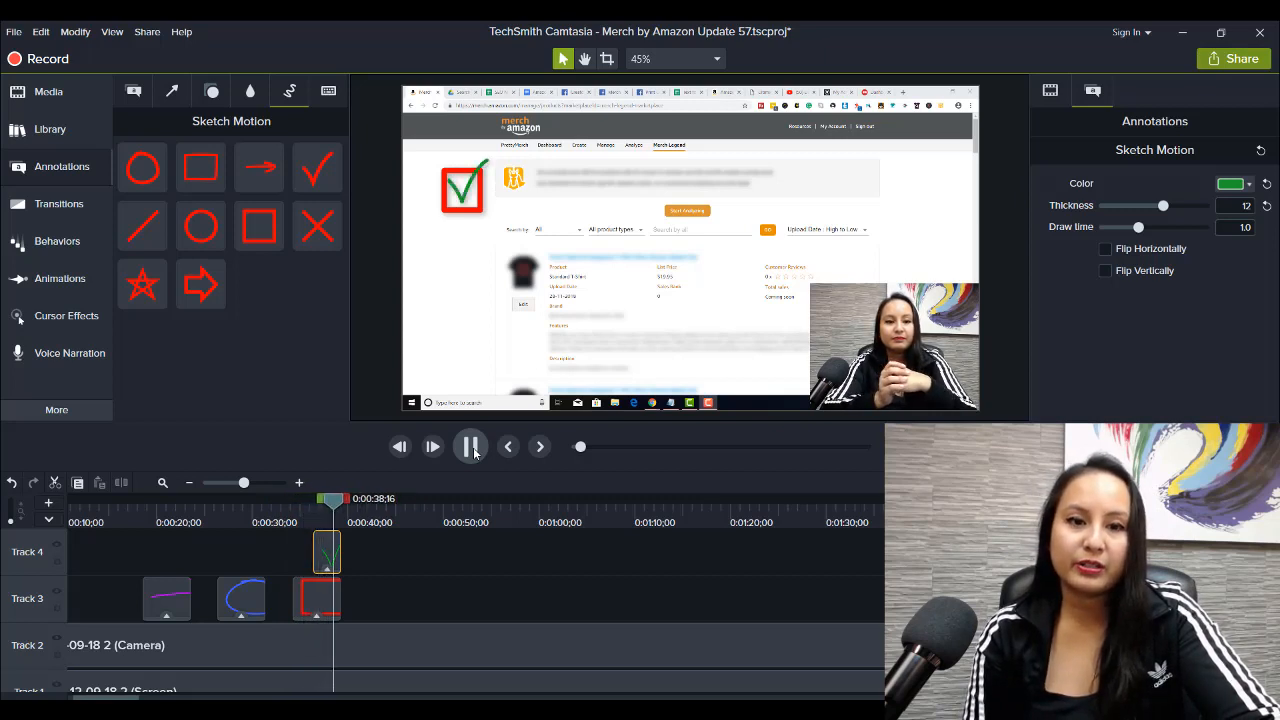
click(470, 446)
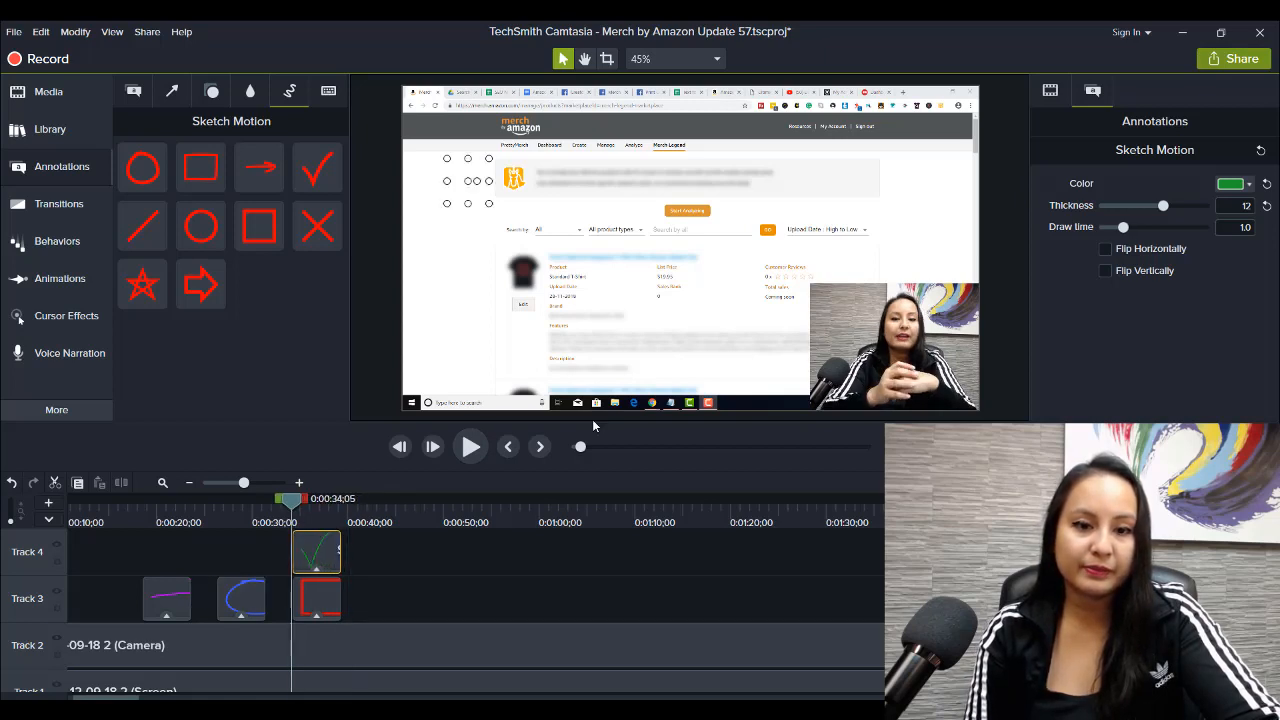
click(470, 446)
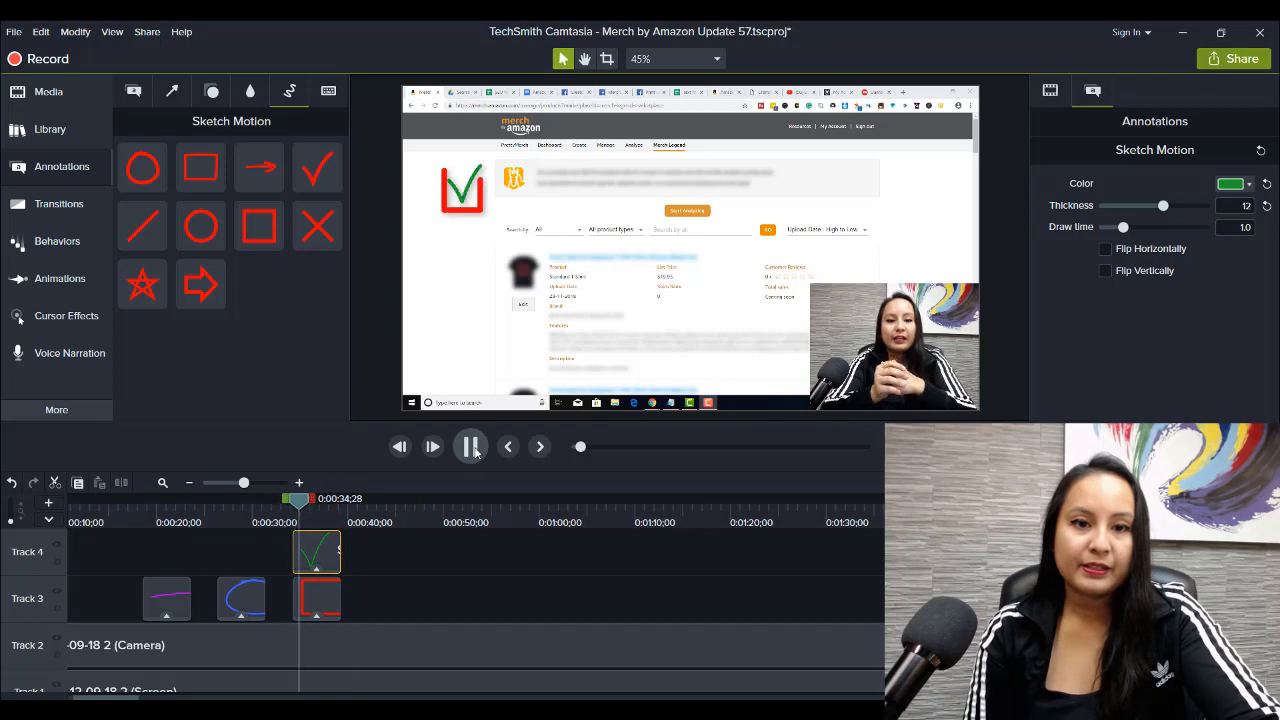
click(470, 446)
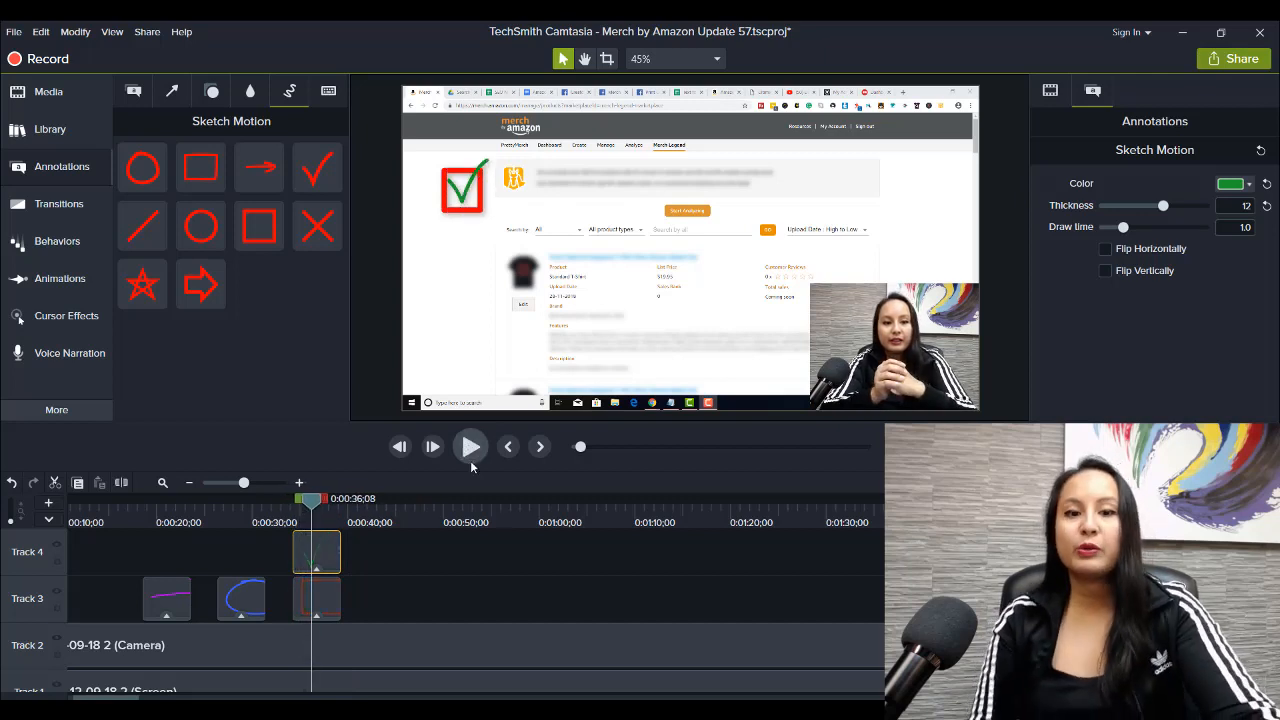